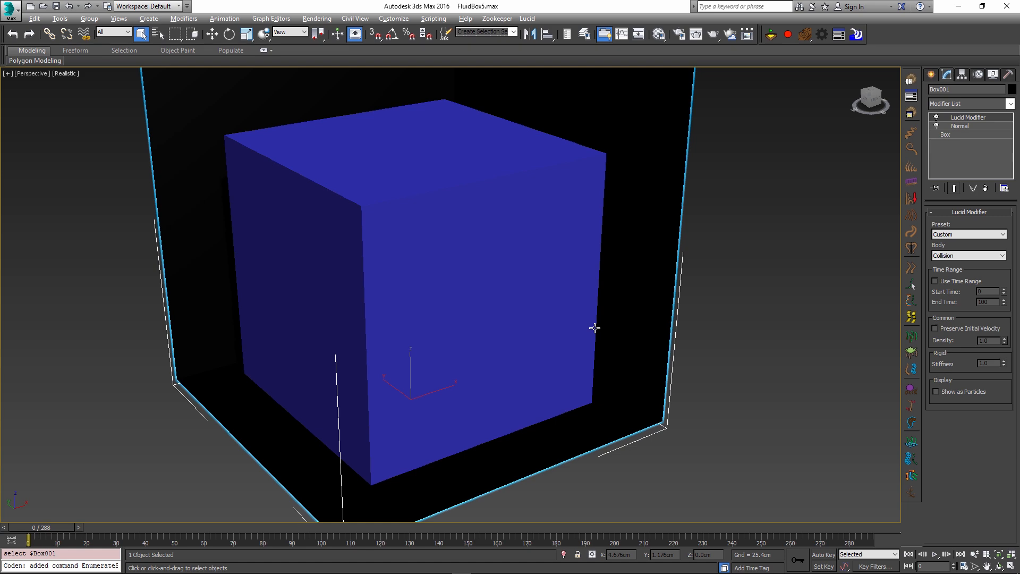
- Orbit around and inspect container Box001's size parameters, then select fluid box Box002
{"action": "left_click_drag", "start_coordinate": [594, 328], "coordinate": [491, 316]}
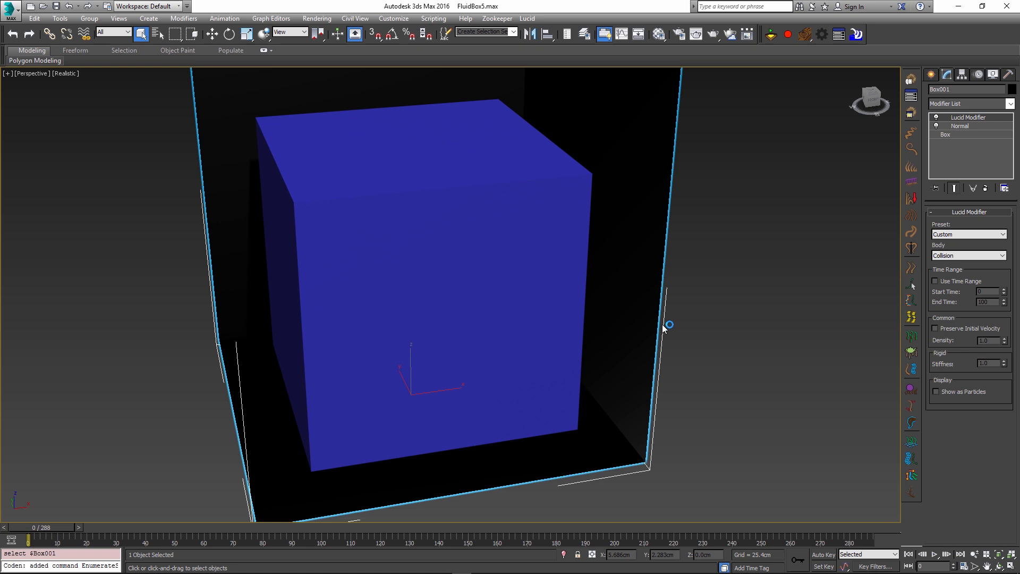
{"action": "left_click", "coordinate": [946, 135]}
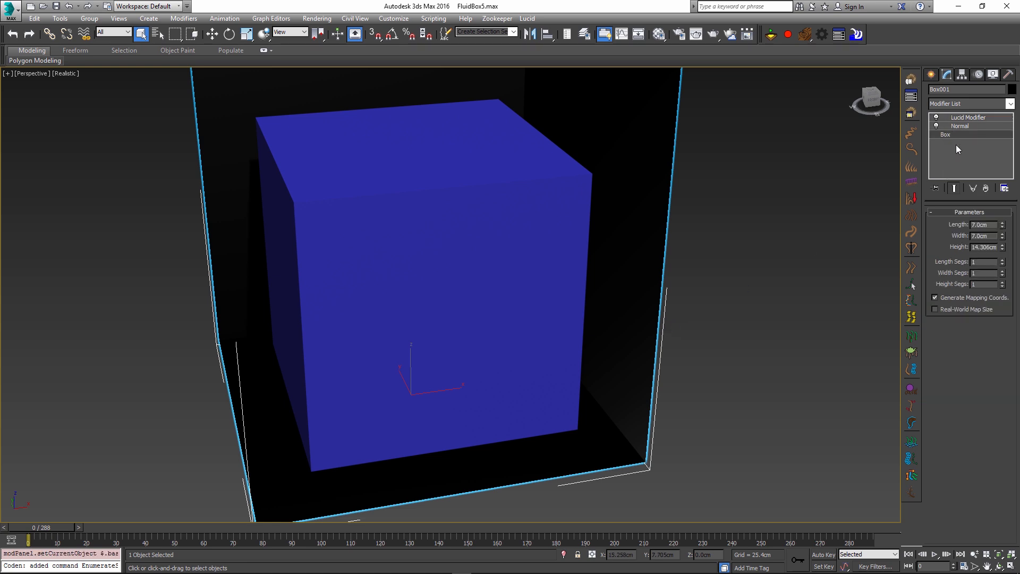
{"action": "left_click", "coordinate": [513, 211]}
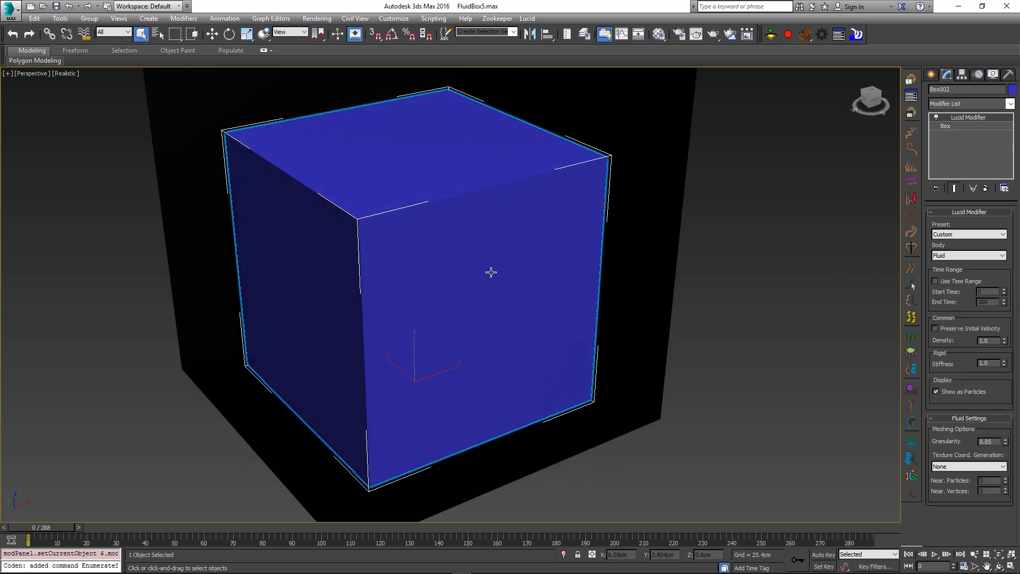
{"action": "left_click_drag", "start_coordinate": [491, 272], "coordinate": [554, 339]}
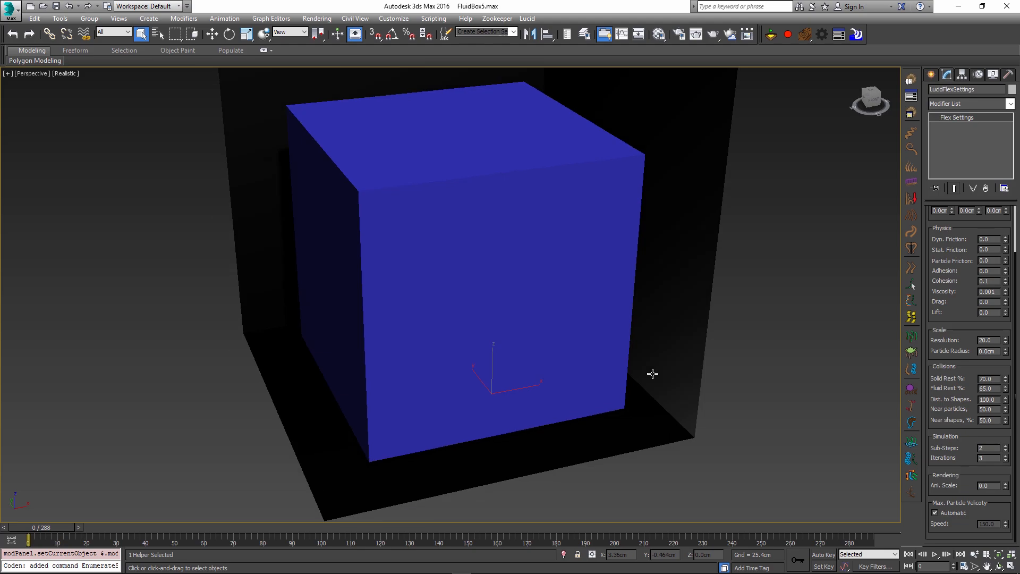
- Run the Lucid fluid simulation, stop it, and rewind the time slider to frame 0
{"action": "left_click", "coordinate": [786, 34]}
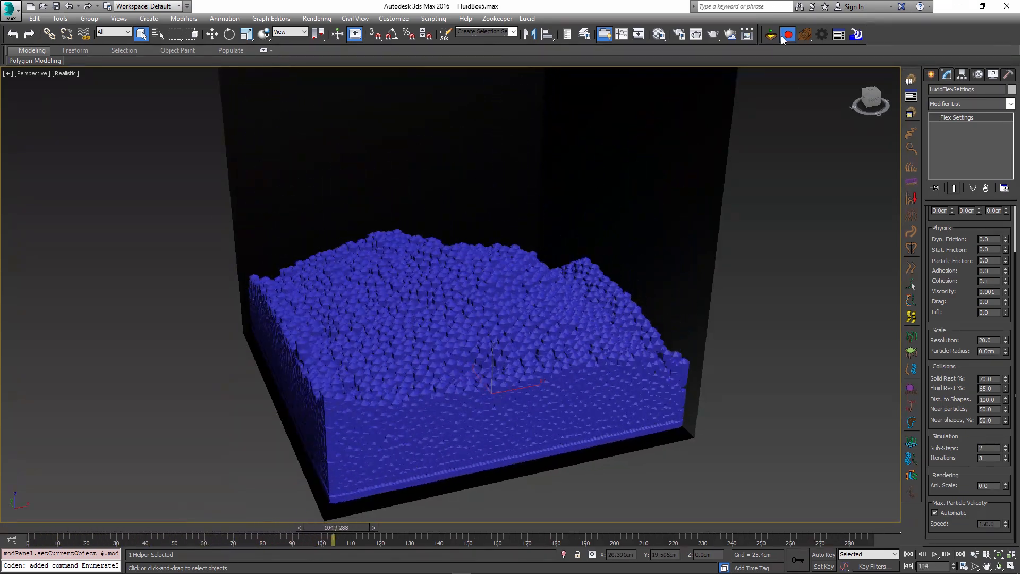
{"action": "left_click", "coordinate": [788, 34]}
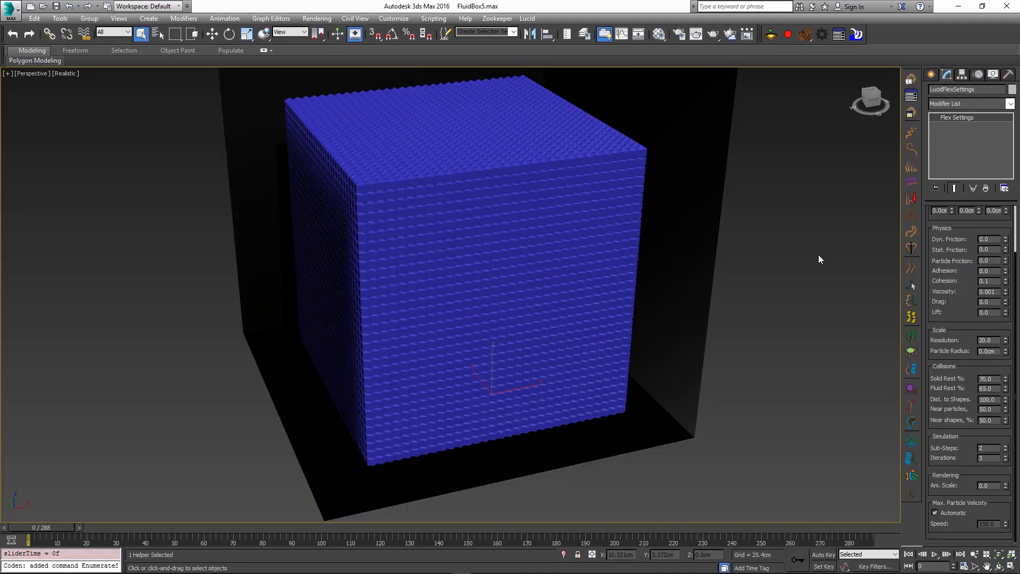
{"action": "left_click_drag", "start_coordinate": [29, 540], "coordinate": [121, 540]}
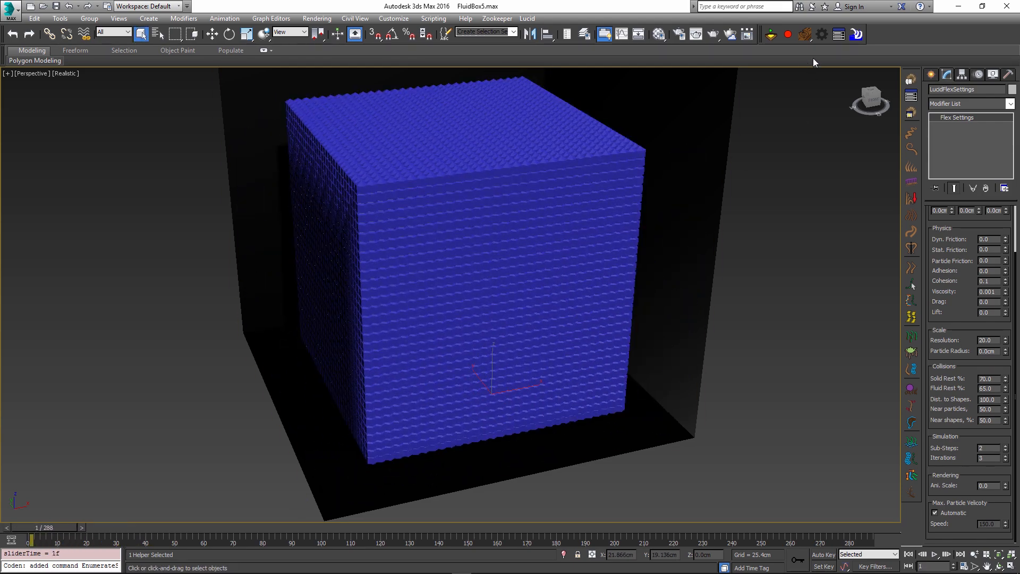
{"action": "mouse_move", "coordinate": [858, 34]}
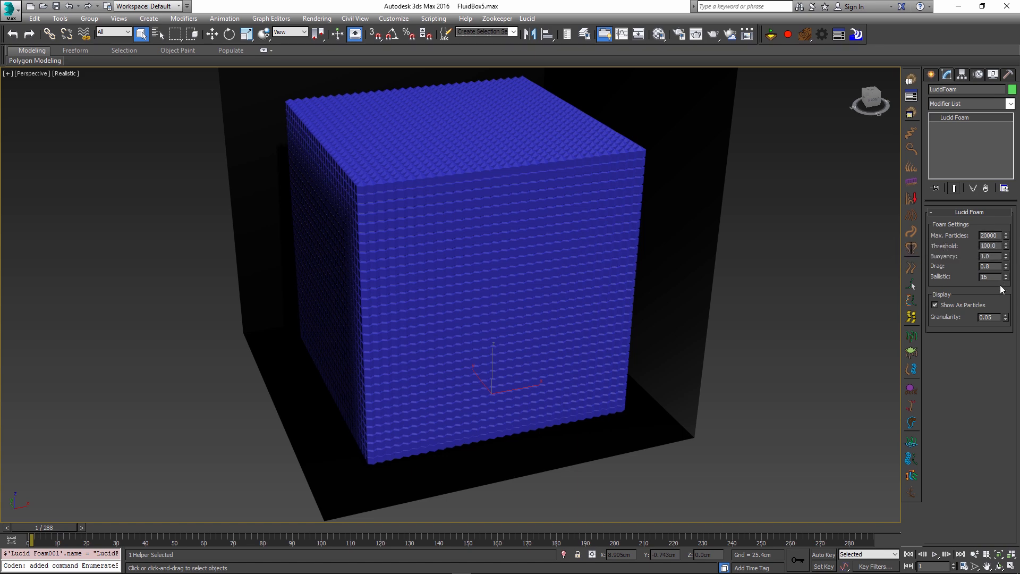
{"action": "mouse_move", "coordinate": [988, 246]}
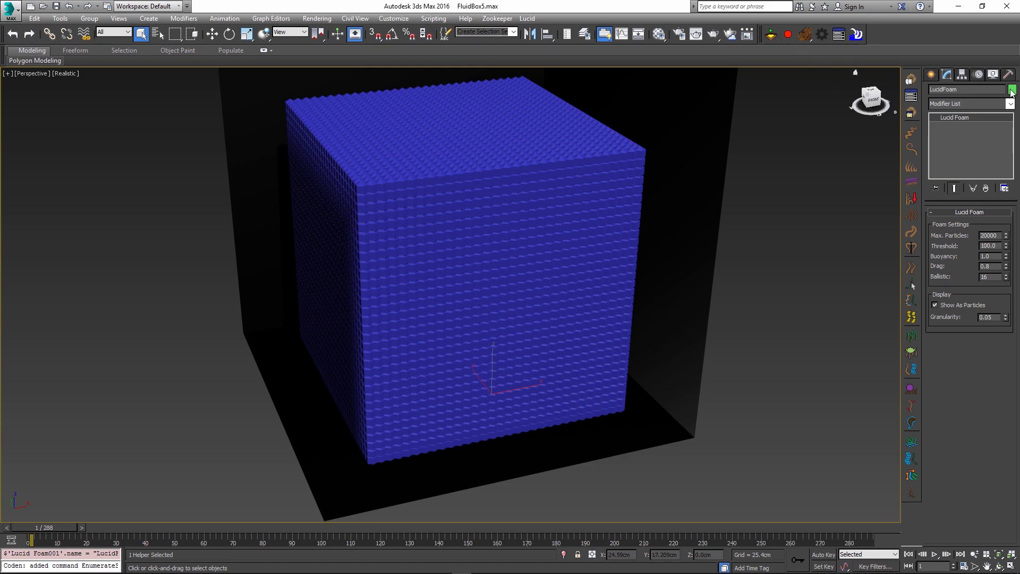
- Set the LucidFoam colour to white, then play and scrub the foam simulation
{"action": "left_click", "coordinate": [1006, 90]}
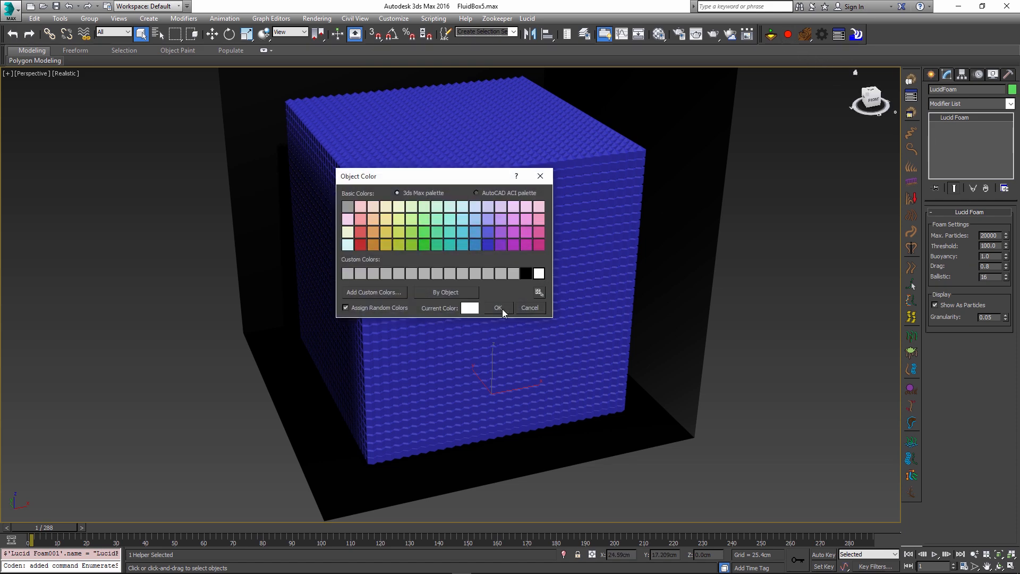
{"action": "left_click", "coordinate": [498, 307]}
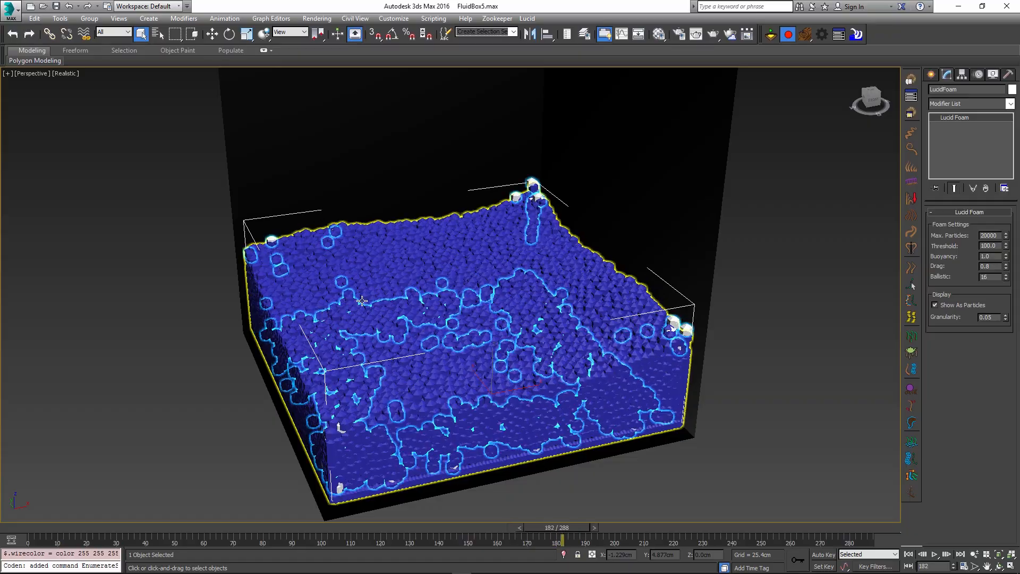
{"action": "left_click", "coordinate": [933, 554]}
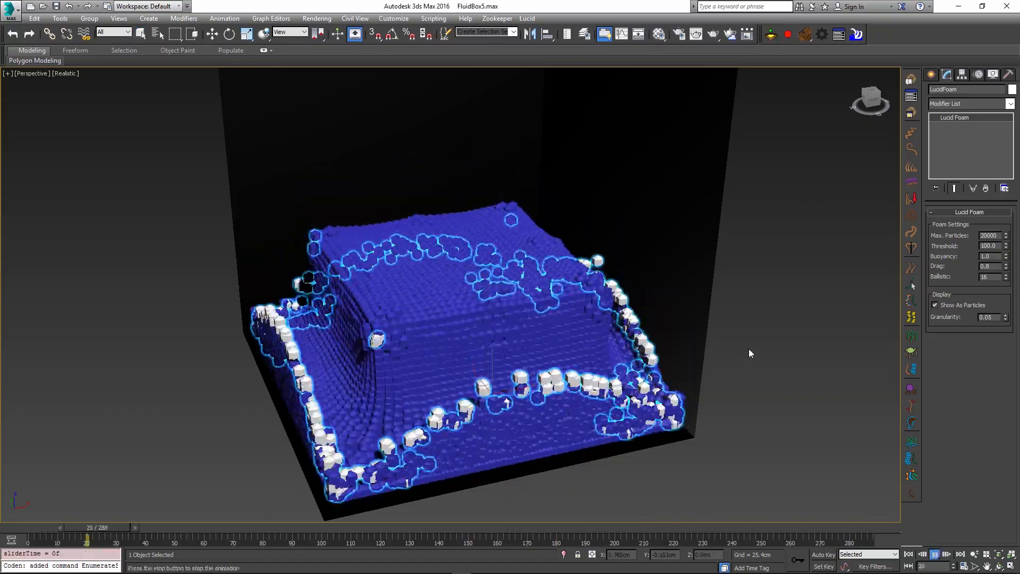
{"action": "left_click_drag", "start_coordinate": [87, 537], "coordinate": [263, 537]}
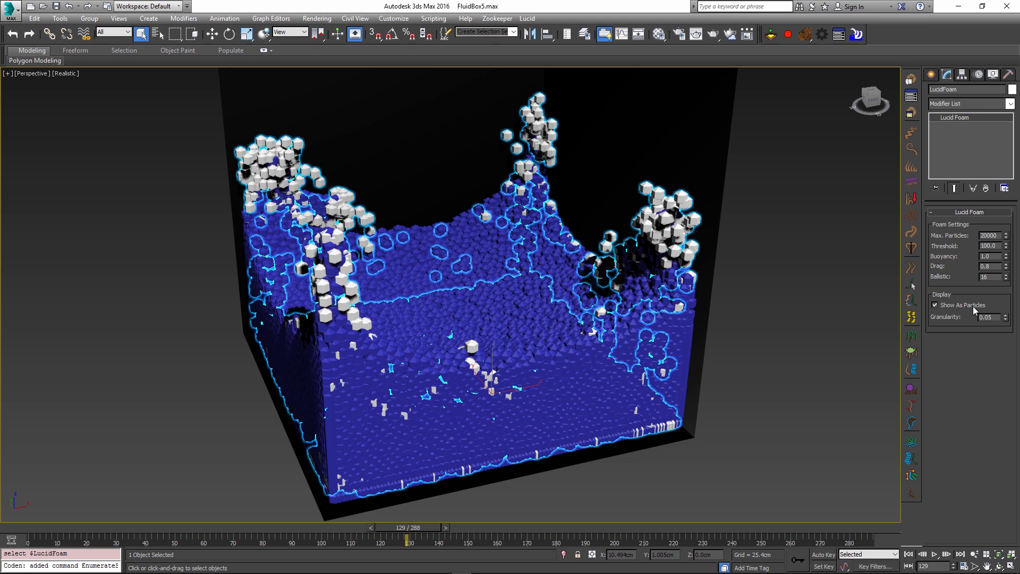
- Turn off Show As Particles on LucidFoam and scrub to inspect the meshed foam
{"action": "left_click", "coordinate": [935, 304]}
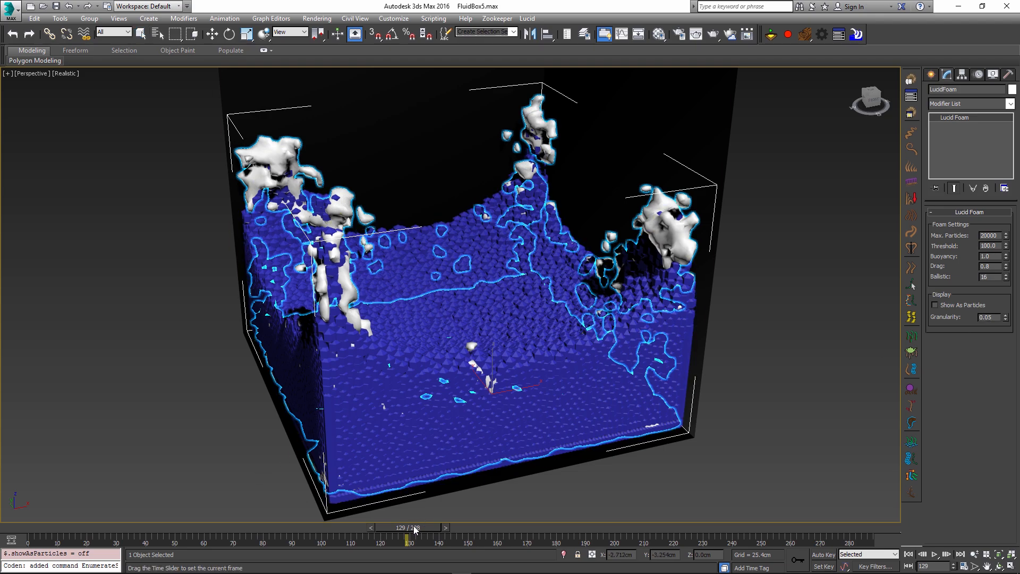
{"action": "left_click_drag", "start_coordinate": [415, 534], "coordinate": [722, 533]}
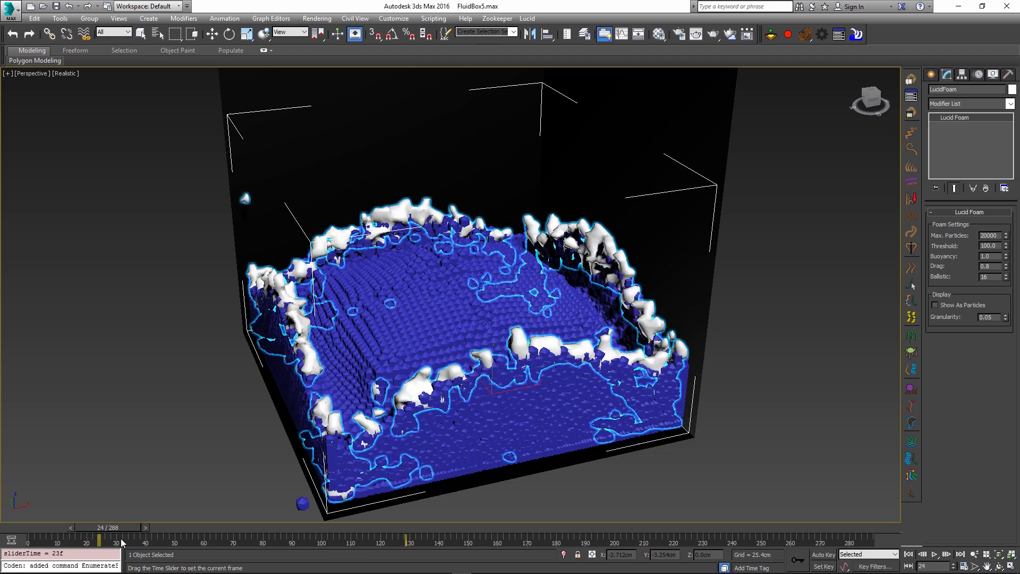
{"action": "left_click_drag", "start_coordinate": [121, 542], "coordinate": [221, 542]}
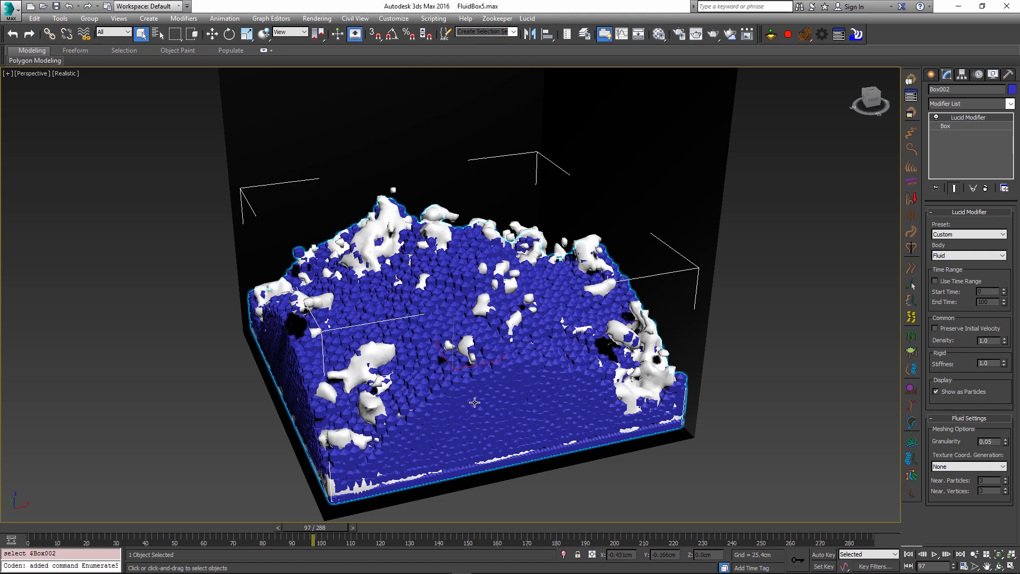
- Select Box002, disable its Show as Particles, and scrub through the meshed fluid
{"action": "left_click", "coordinate": [936, 391]}
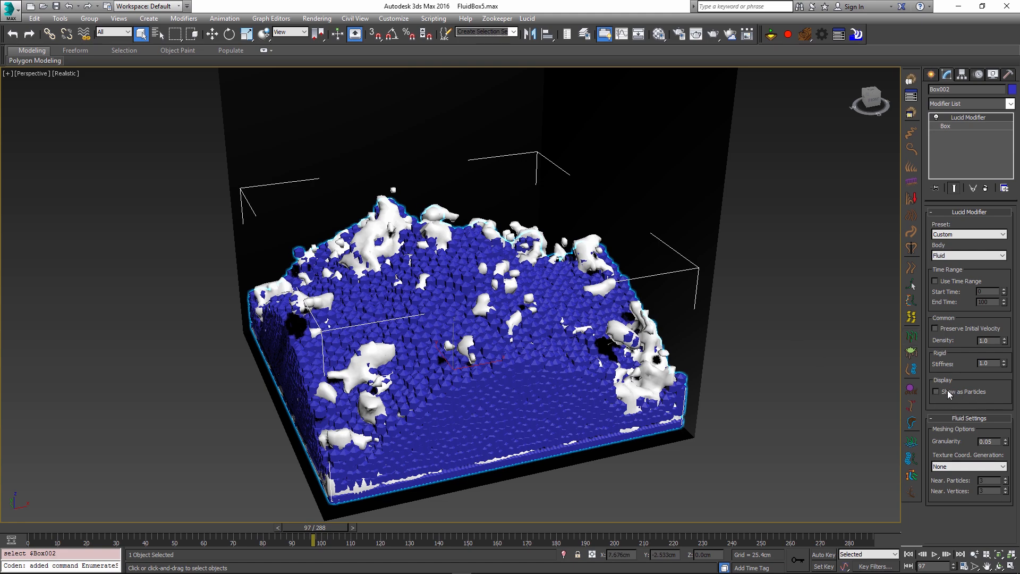
{"action": "left_click_drag", "start_coordinate": [316, 527], "coordinate": [363, 528]}
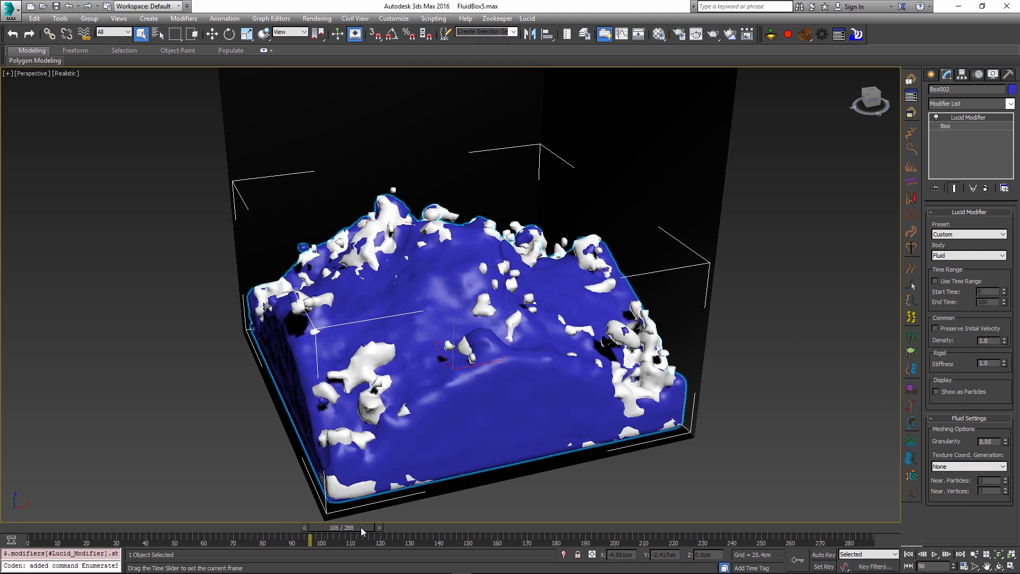
{"action": "left_click_drag", "start_coordinate": [360, 528], "coordinate": [486, 528]}
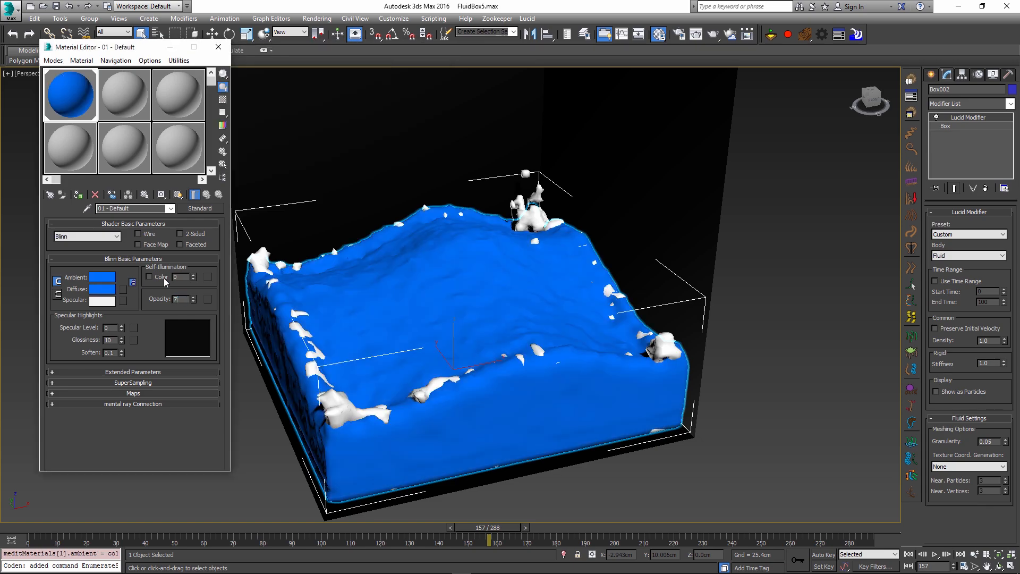
- Scrub back and forth to review the semi-transparent blue fluid splashing and settling
{"action": "left_click_drag", "start_coordinate": [485, 539], "coordinate": [609, 539]}
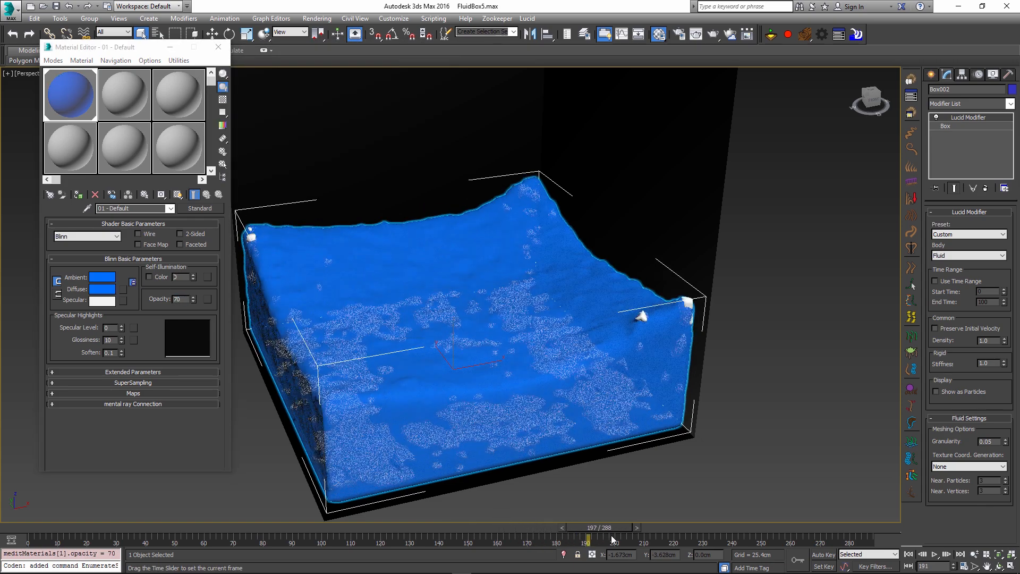
{"action": "left_click_drag", "start_coordinate": [588, 527], "coordinate": [94, 527]}
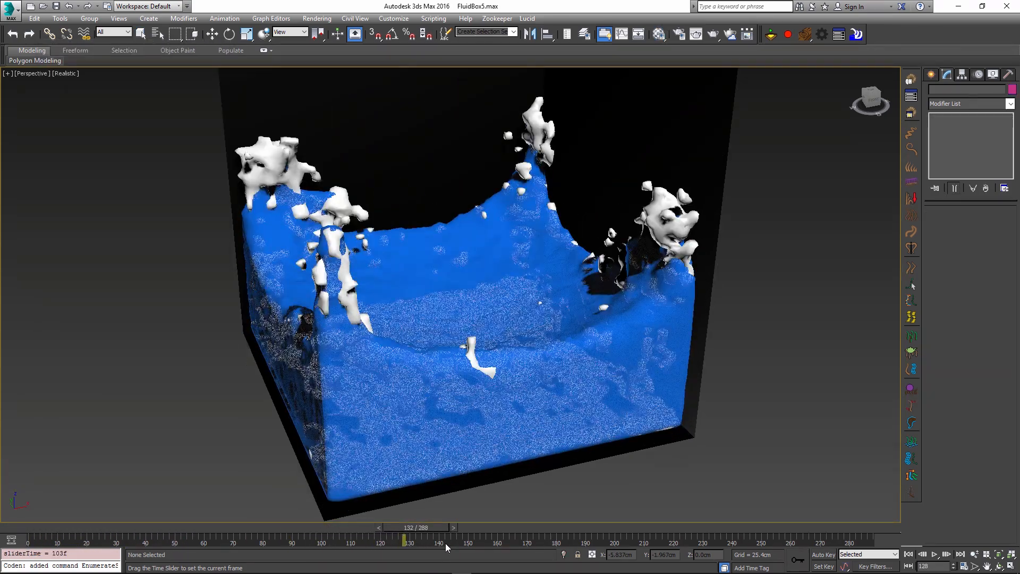
{"action": "left_click_drag", "start_coordinate": [408, 540], "coordinate": [477, 540]}
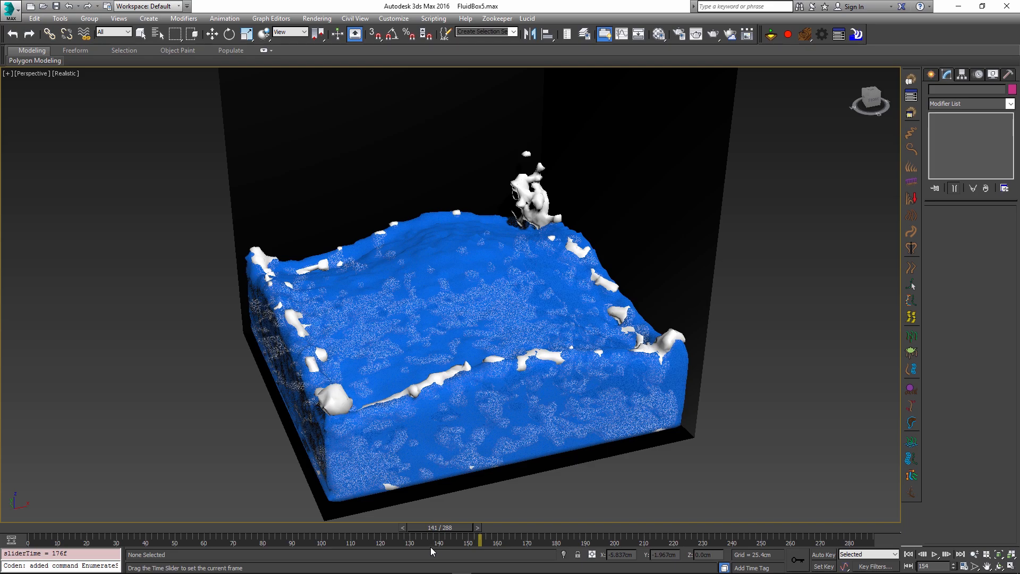
{"action": "left_click_drag", "start_coordinate": [475, 538], "coordinate": [264, 539]}
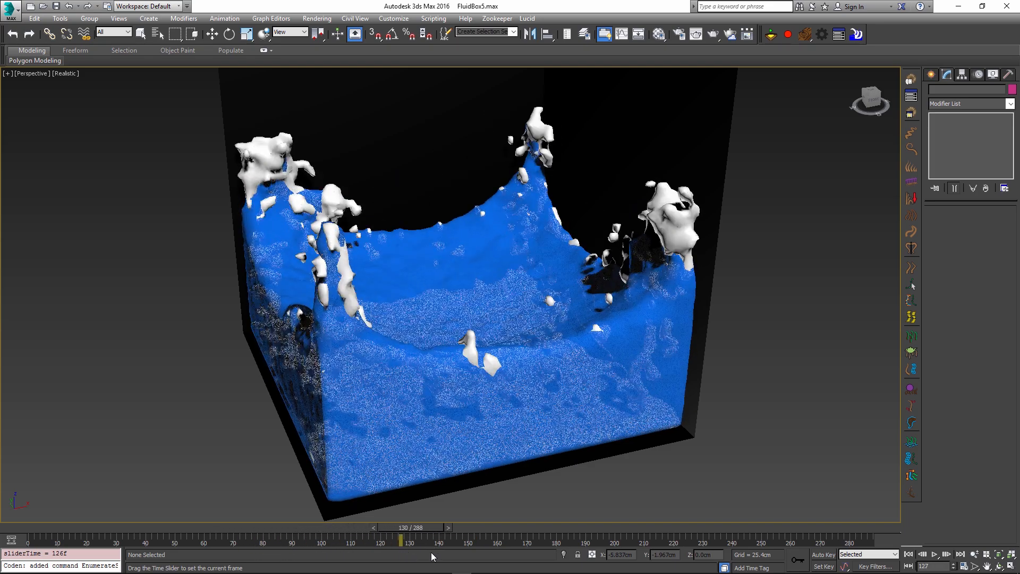
{"action": "left_click_drag", "start_coordinate": [409, 540], "coordinate": [520, 540]}
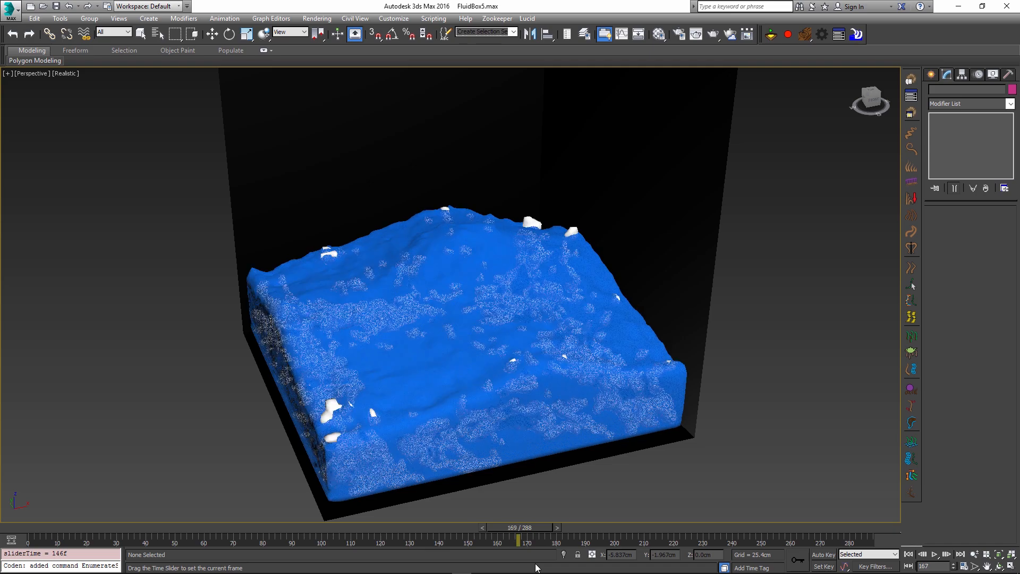
{"action": "left_click_drag", "start_coordinate": [516, 540], "coordinate": [657, 540]}
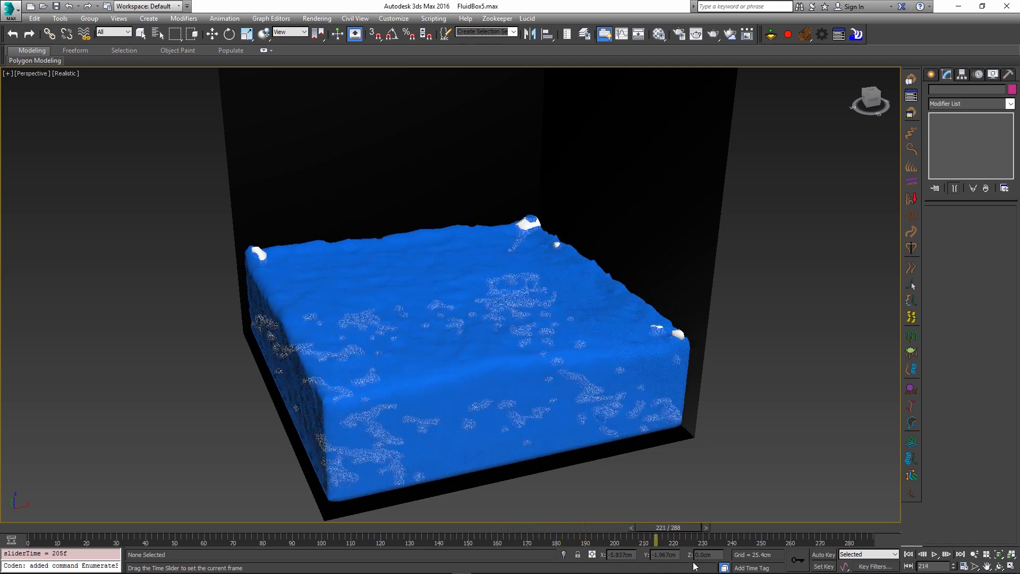
{"action": "left_click_drag", "start_coordinate": [657, 542], "coordinate": [293, 542]}
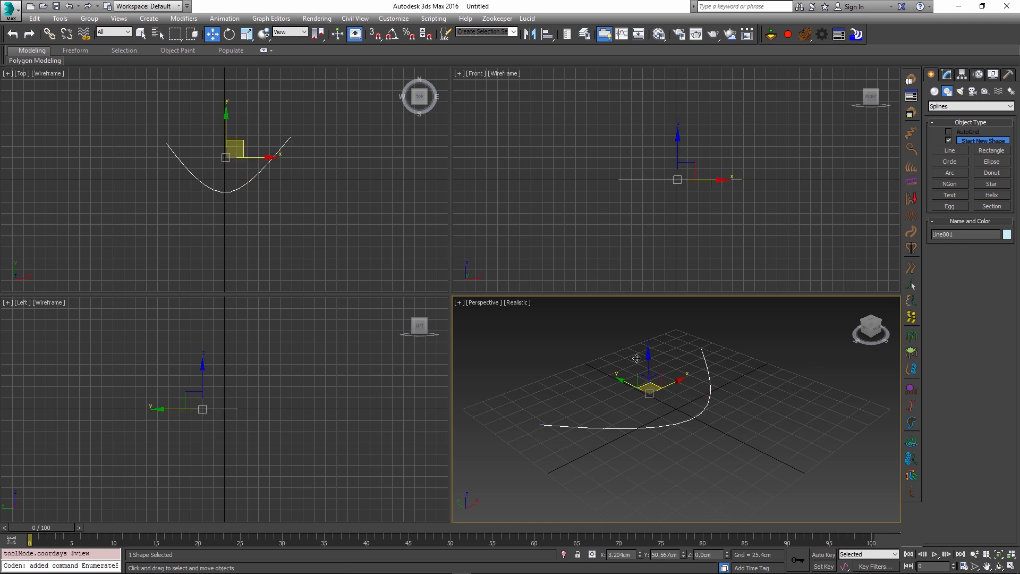
{"action": "mouse_move", "coordinate": [681, 448]}
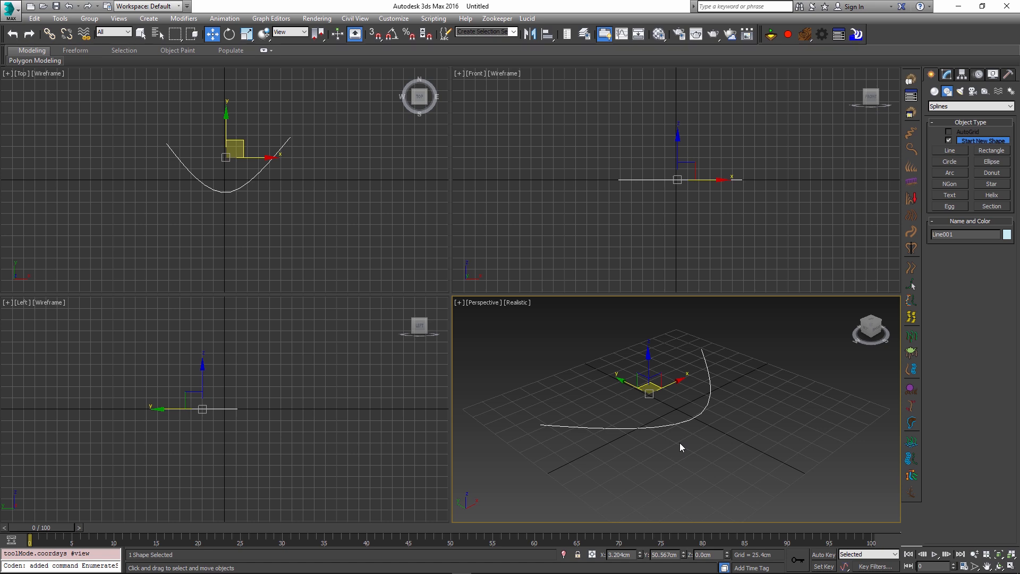
{"action": "mouse_move", "coordinate": [743, 460]}
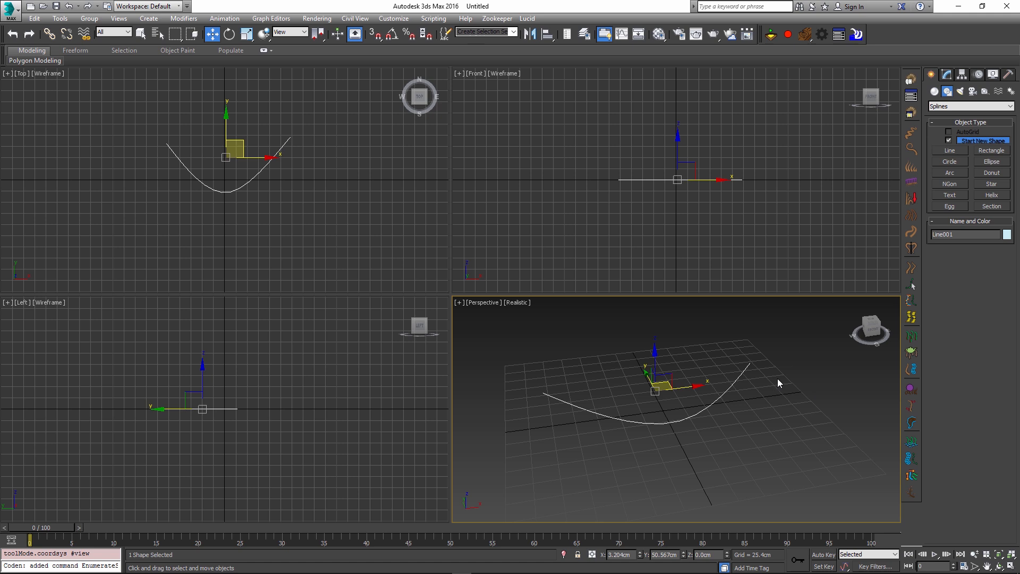
{"action": "mouse_move", "coordinate": [817, 78]}
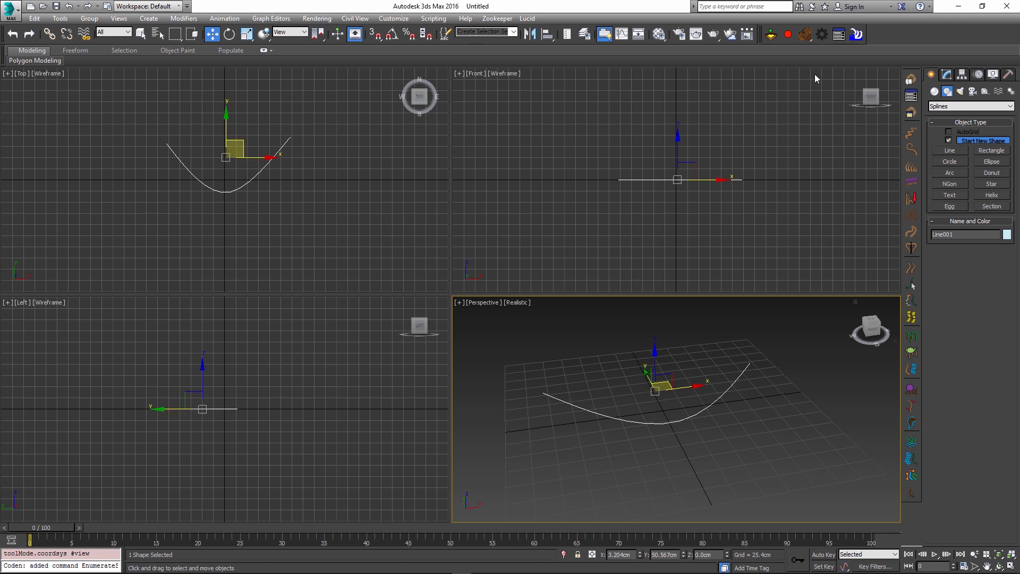
{"action": "mouse_move", "coordinate": [804, 36]}
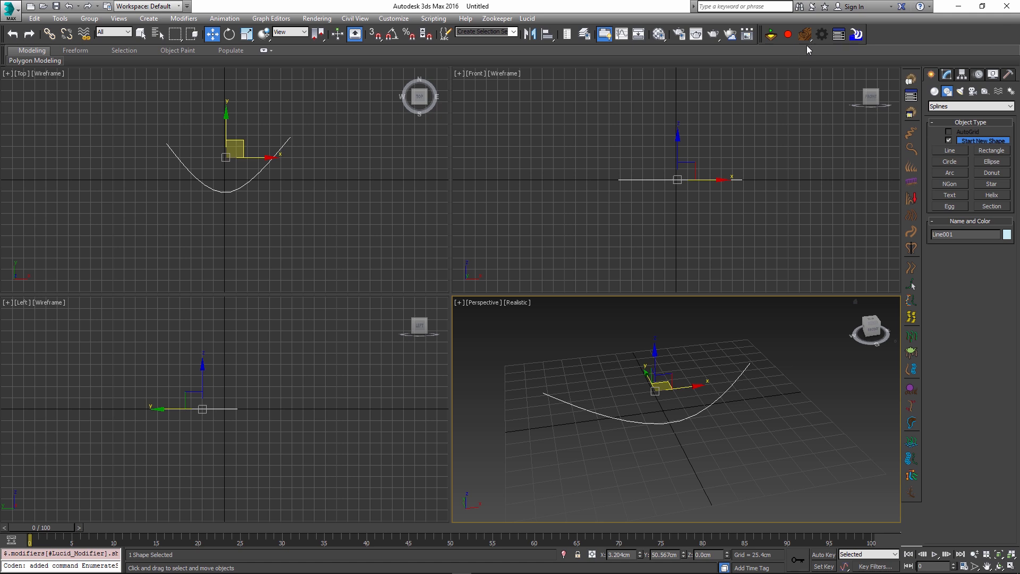
- Open the line's modifier settings and orbit the Perspective view around the curve
{"action": "left_click", "coordinate": [948, 75]}
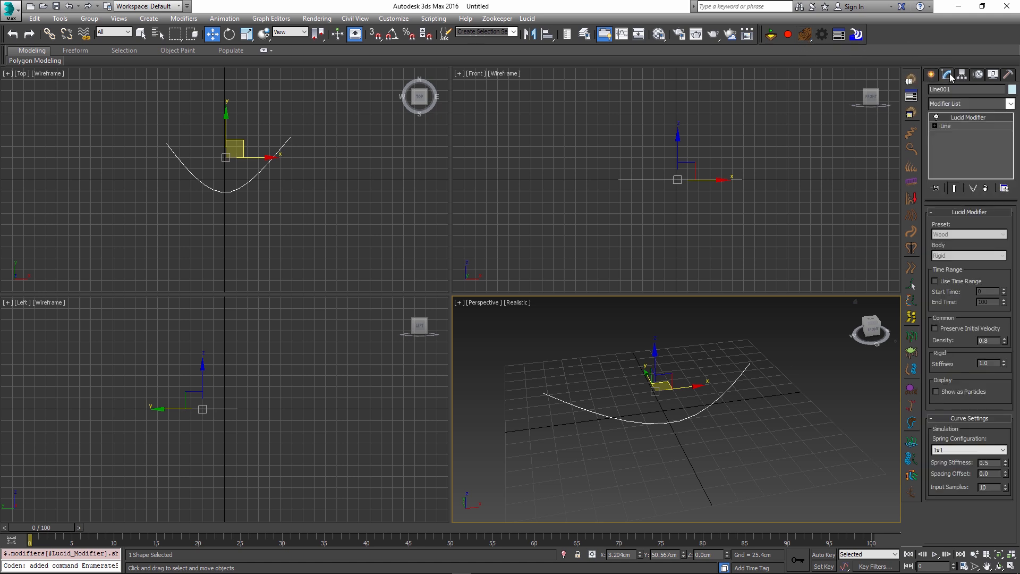
{"action": "mouse_move", "coordinate": [960, 417]}
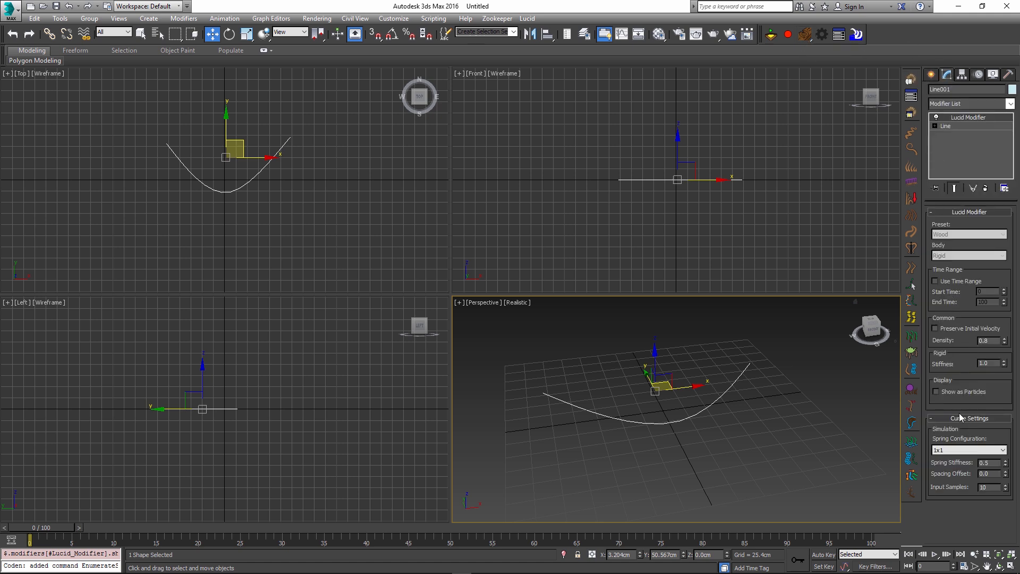
{"action": "mouse_move", "coordinate": [984, 423]}
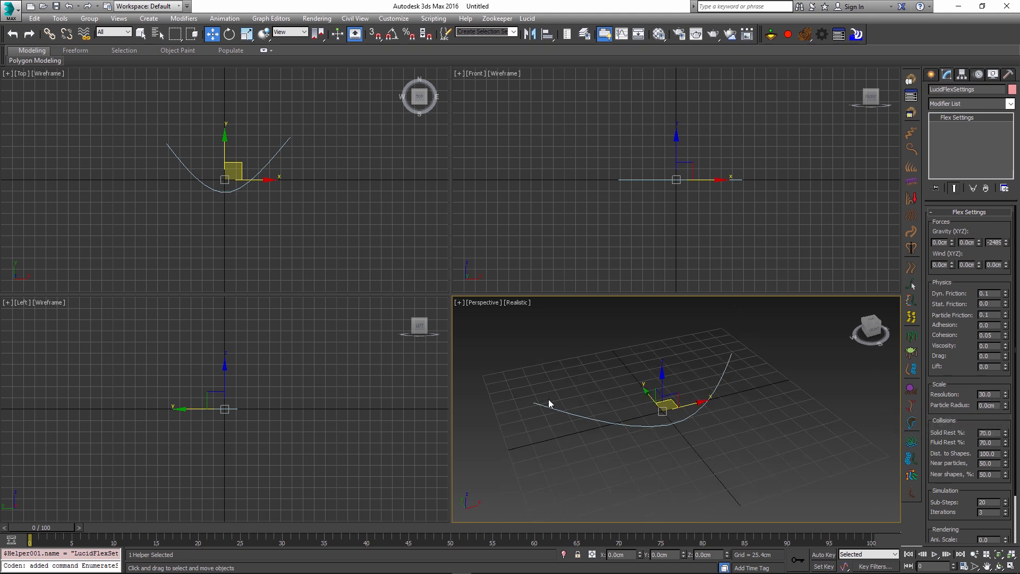
{"action": "mouse_move", "coordinate": [971, 405]}
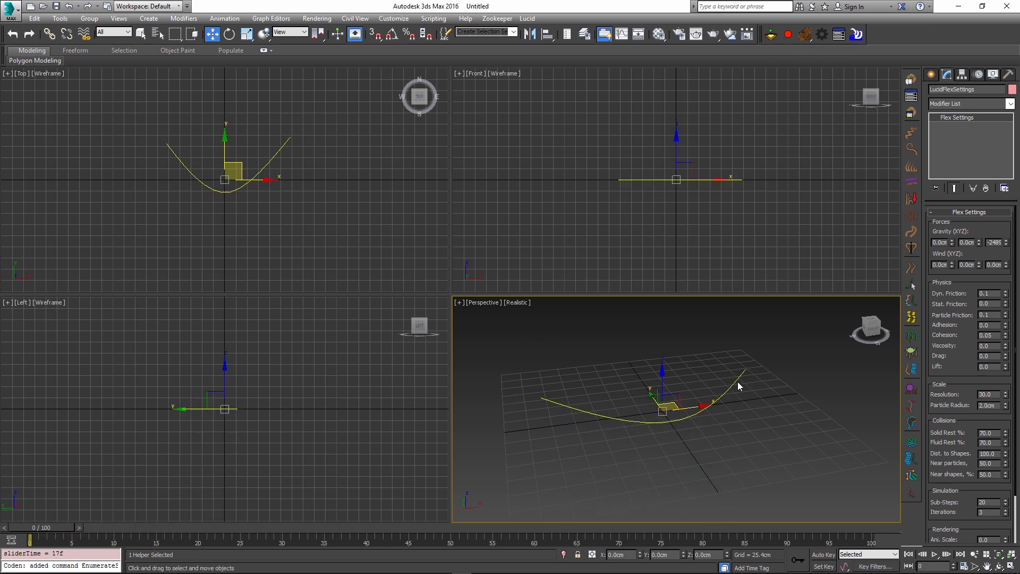
{"action": "left_click_drag", "start_coordinate": [739, 386], "coordinate": [722, 391]}
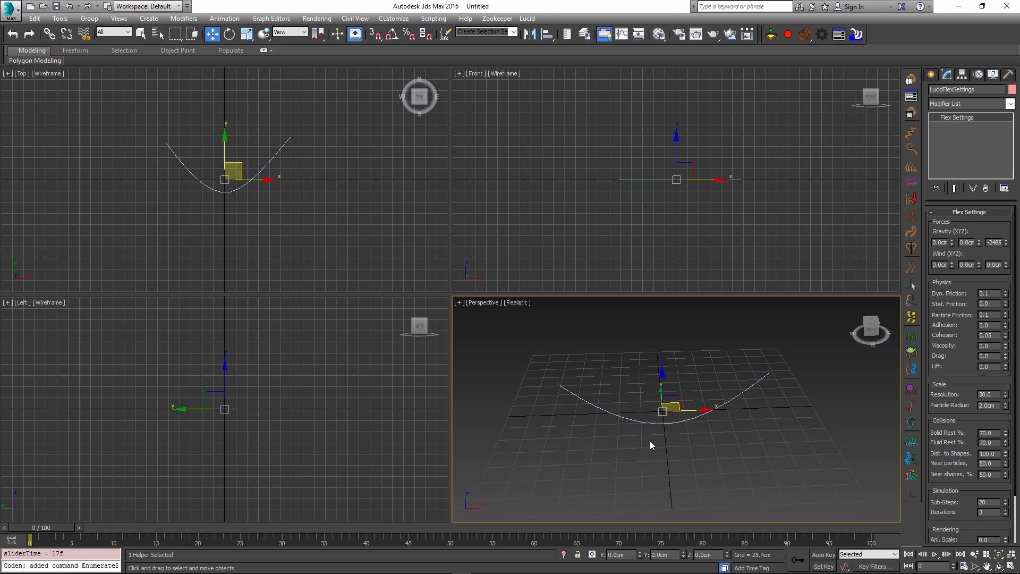
{"action": "mouse_move", "coordinate": [776, 379]}
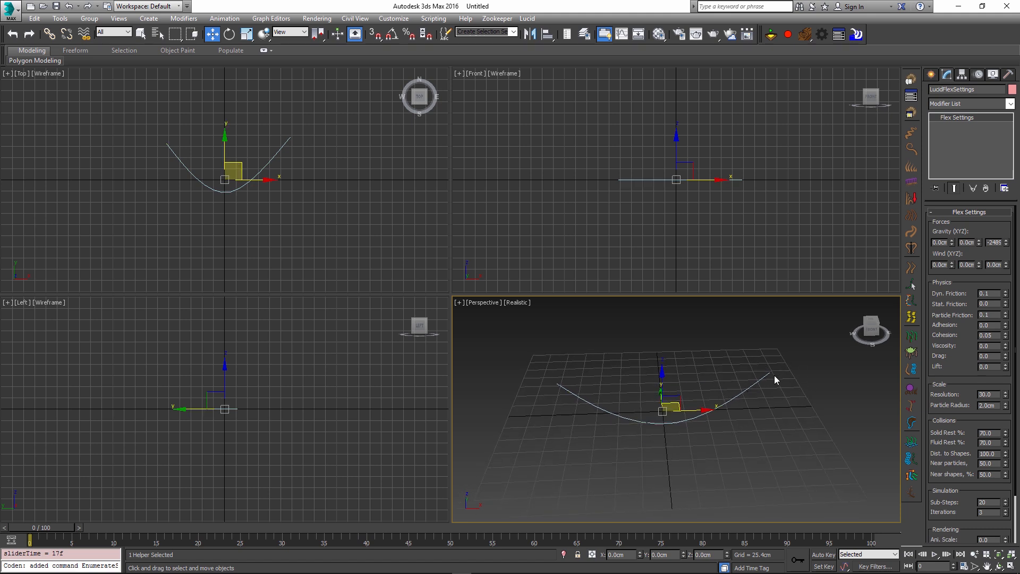
{"action": "mouse_move", "coordinate": [738, 395]}
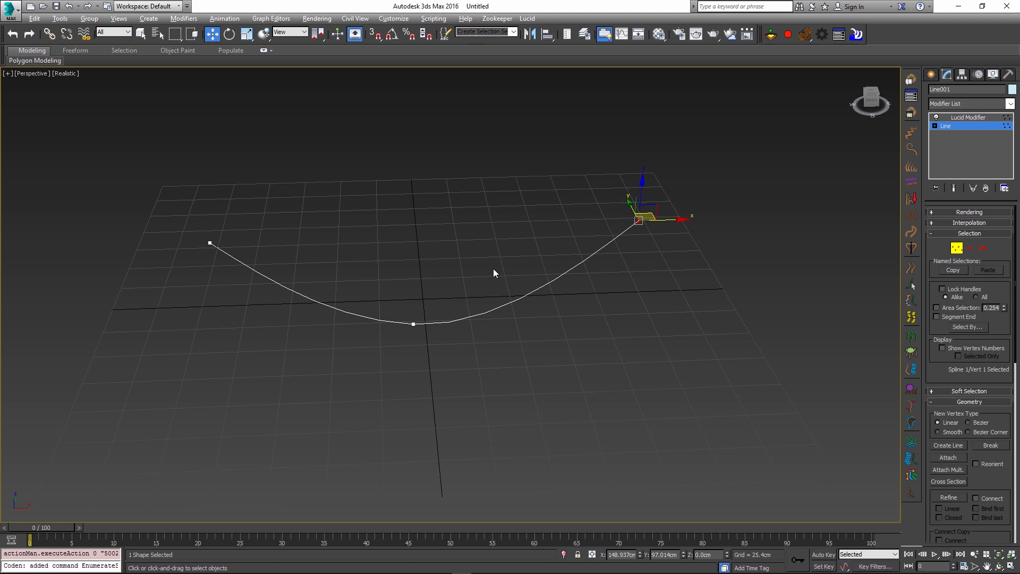
{"action": "mouse_move", "coordinate": [594, 214]}
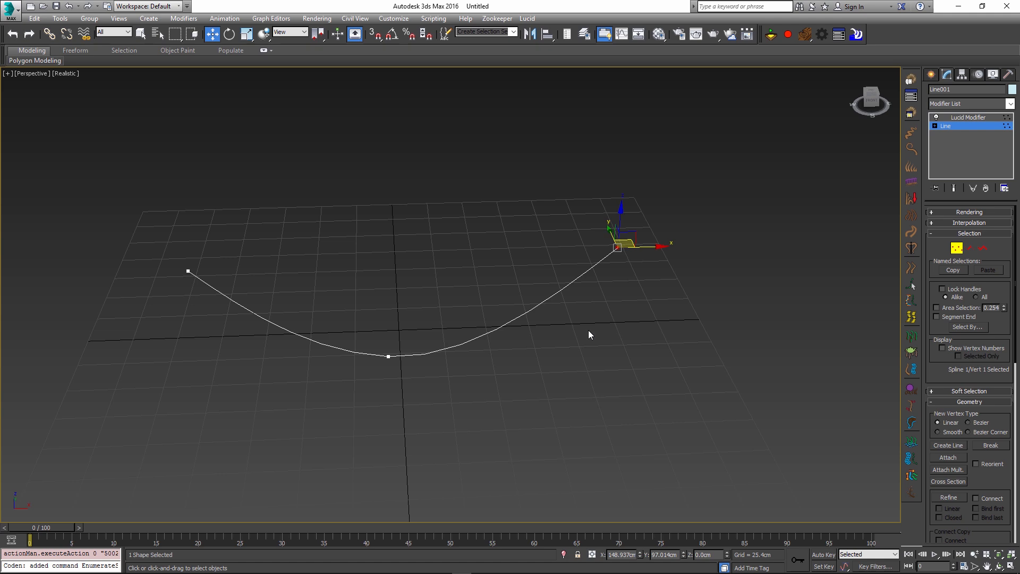
{"action": "mouse_move", "coordinate": [643, 304]}
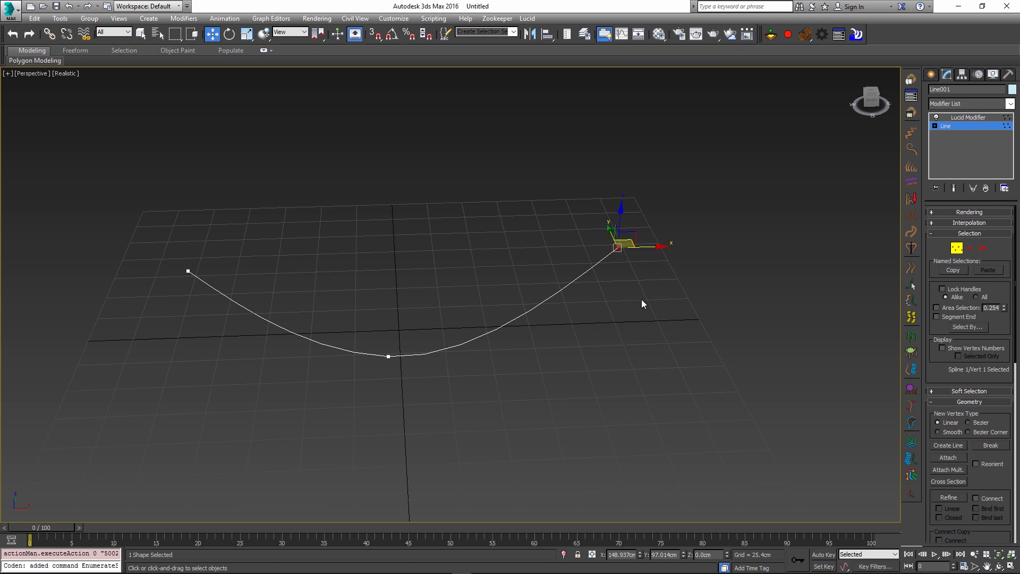
{"action": "mouse_move", "coordinate": [663, 312]}
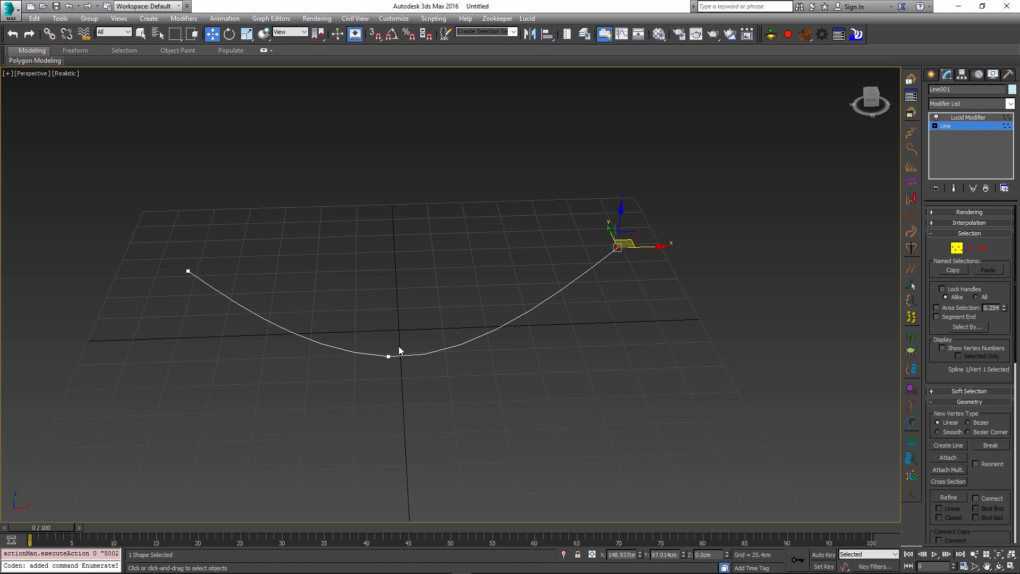
{"action": "mouse_move", "coordinate": [743, 179]}
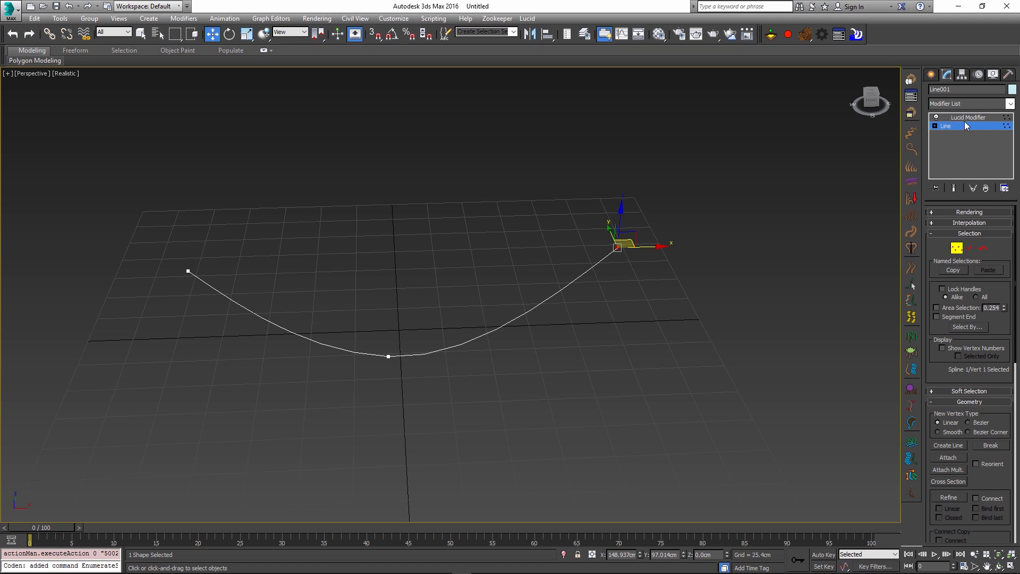
- Scrub to watch the rope fall, open the Lucid flex settings, and rewind to the start
{"action": "left_click", "coordinate": [968, 117]}
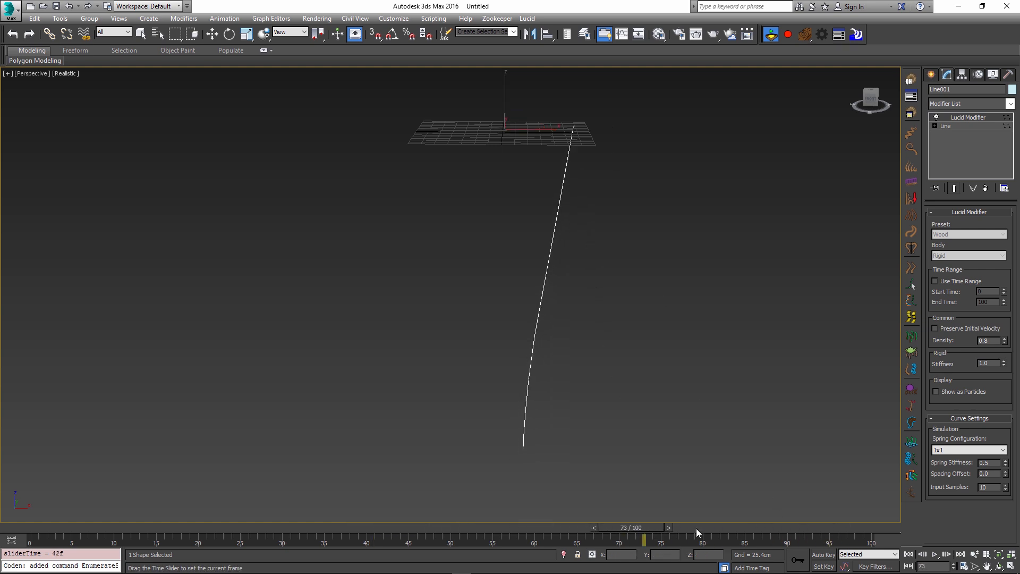
{"action": "left_click_drag", "start_coordinate": [643, 540], "coordinate": [712, 540]}
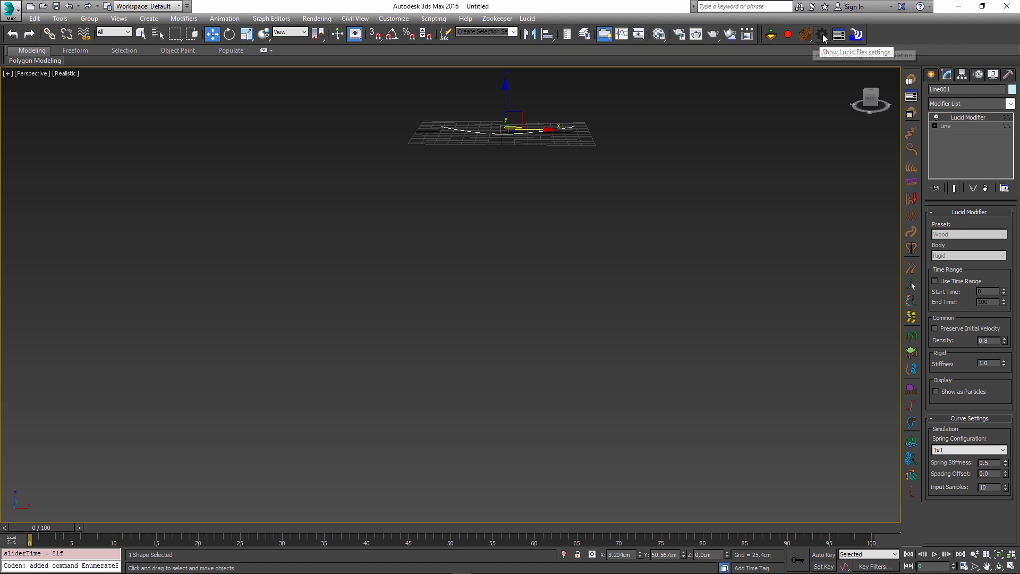
{"action": "left_click", "coordinate": [822, 35]}
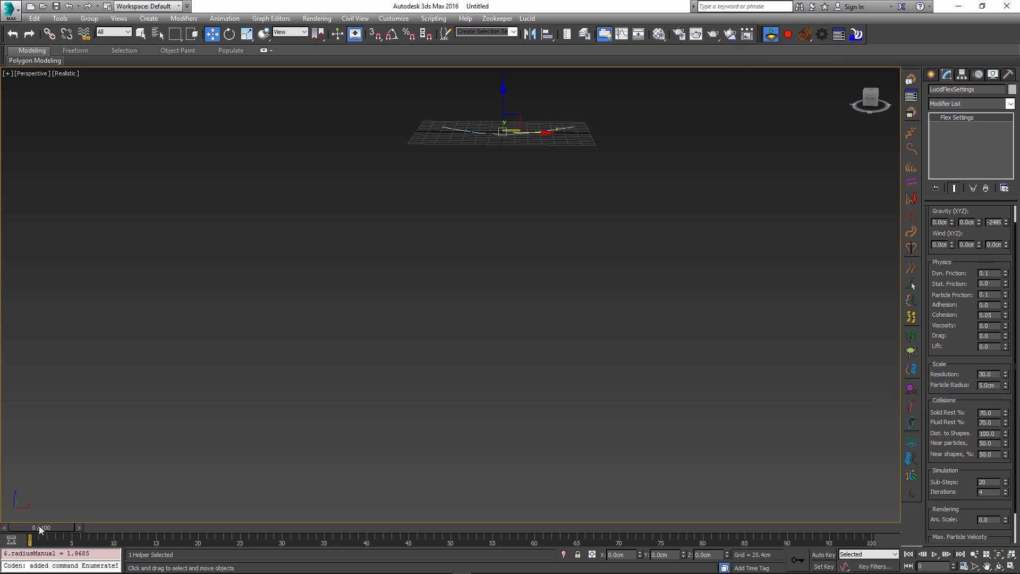
{"action": "left_click_drag", "start_coordinate": [31, 540], "coordinate": [662, 527]}
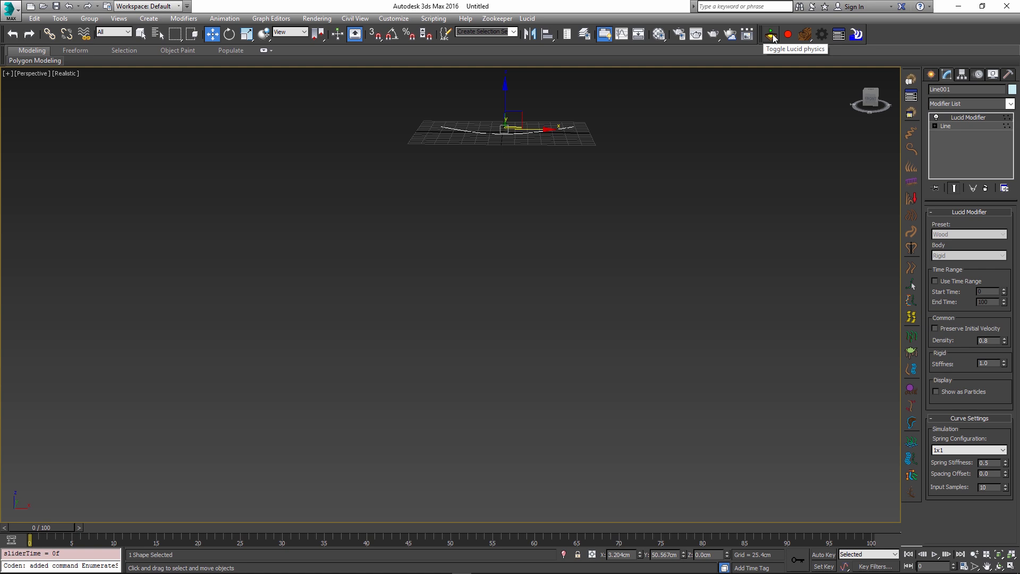
- Scrub to see the rope hang in a U, check the Modifier List, then rewind
{"action": "left_click_drag", "start_coordinate": [34, 540], "coordinate": [232, 540]}
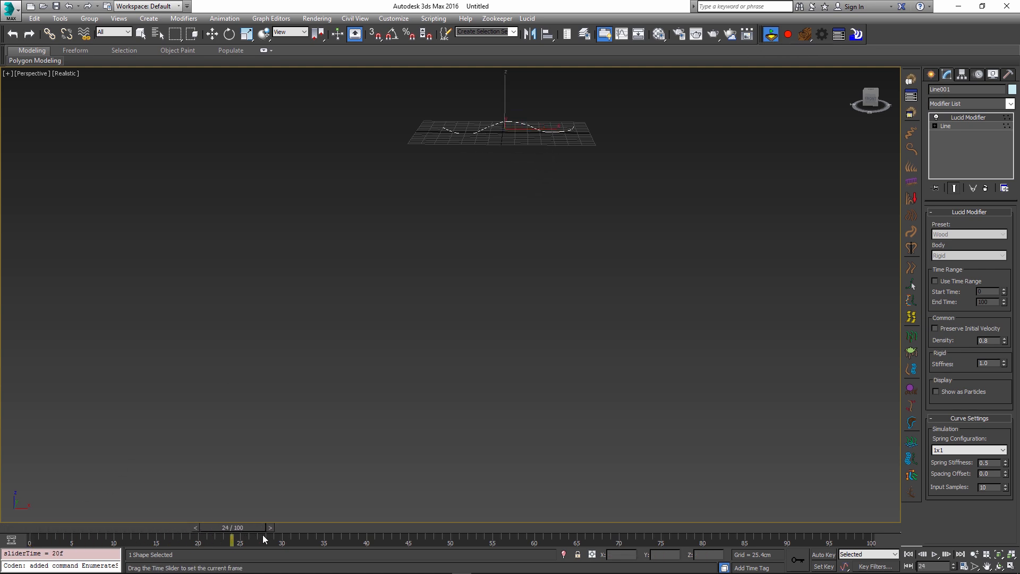
{"action": "left_click_drag", "start_coordinate": [232, 539], "coordinate": [711, 539]}
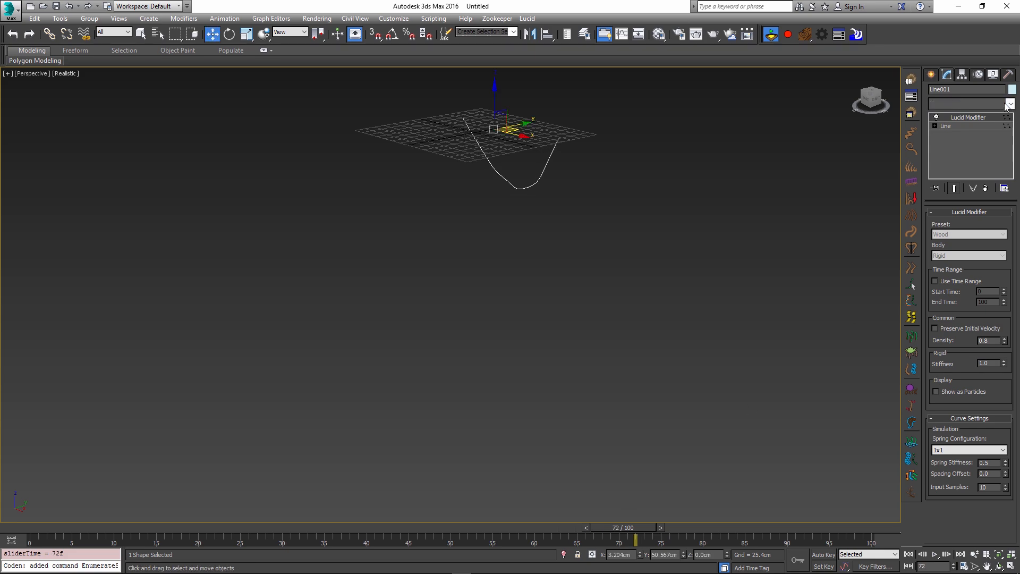
{"action": "left_click", "coordinate": [1009, 104]}
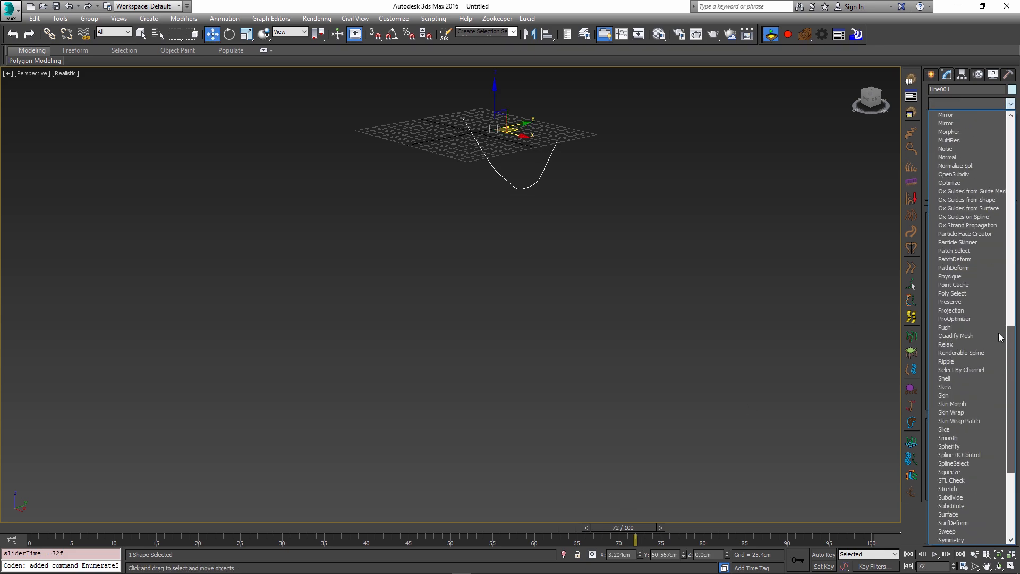
{"action": "left_click", "coordinate": [967, 118]}
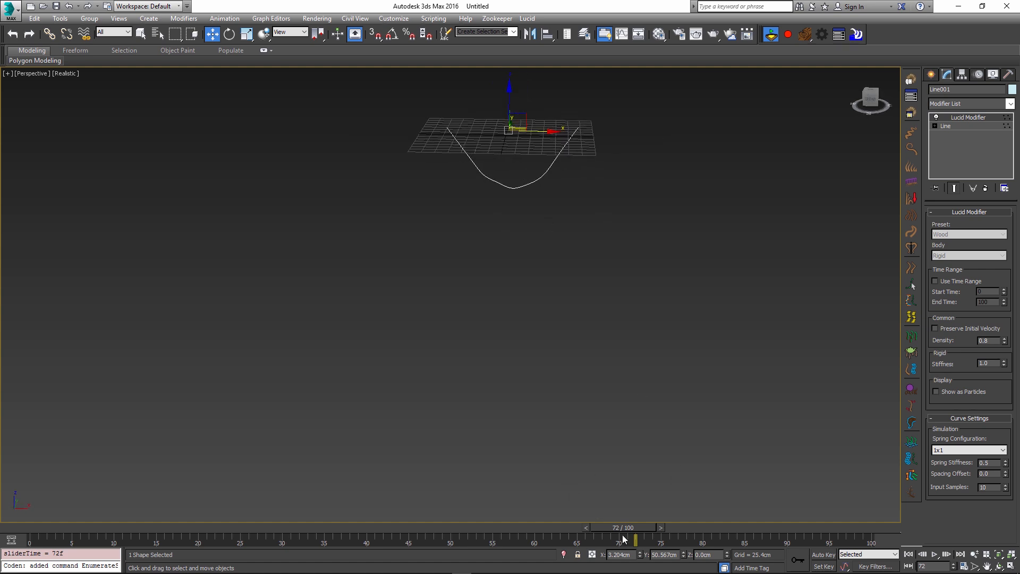
{"action": "left_click_drag", "start_coordinate": [635, 539], "coordinate": [107, 538]}
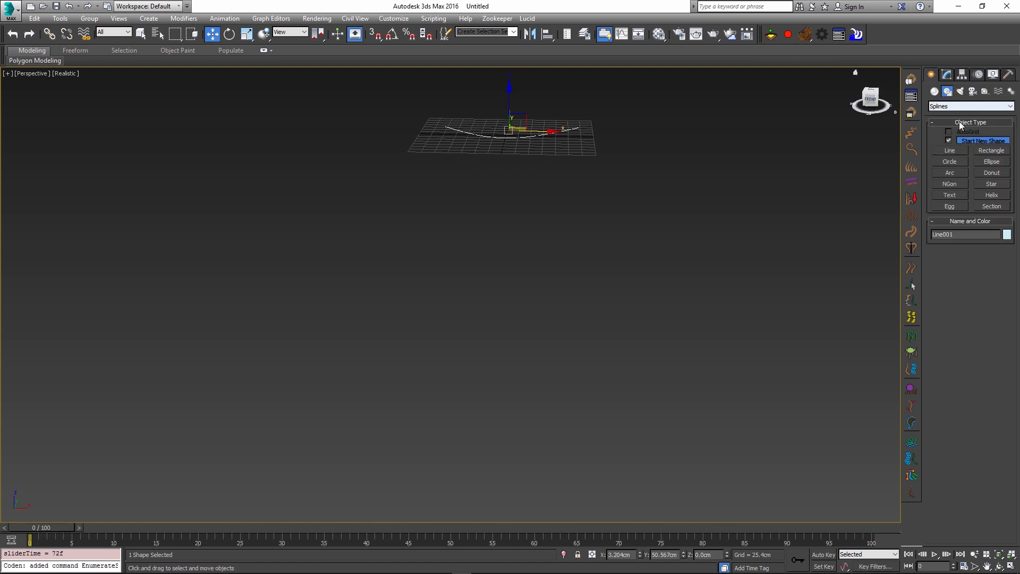
- Draw two more rope lines, select their top end vertices, and scrub the ropes hanging
{"action": "left_click", "coordinate": [949, 151]}
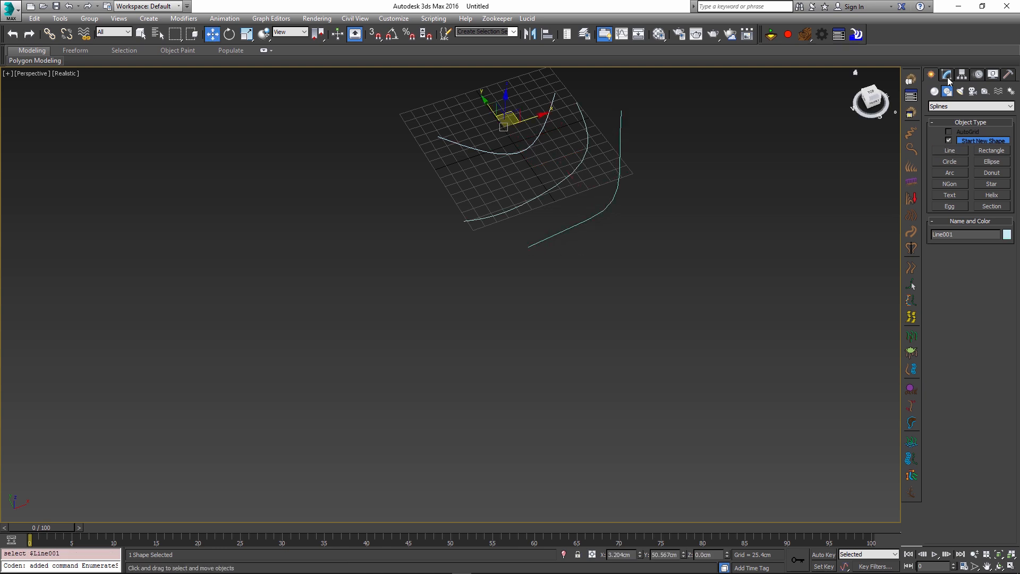
{"action": "left_click", "coordinate": [947, 74]}
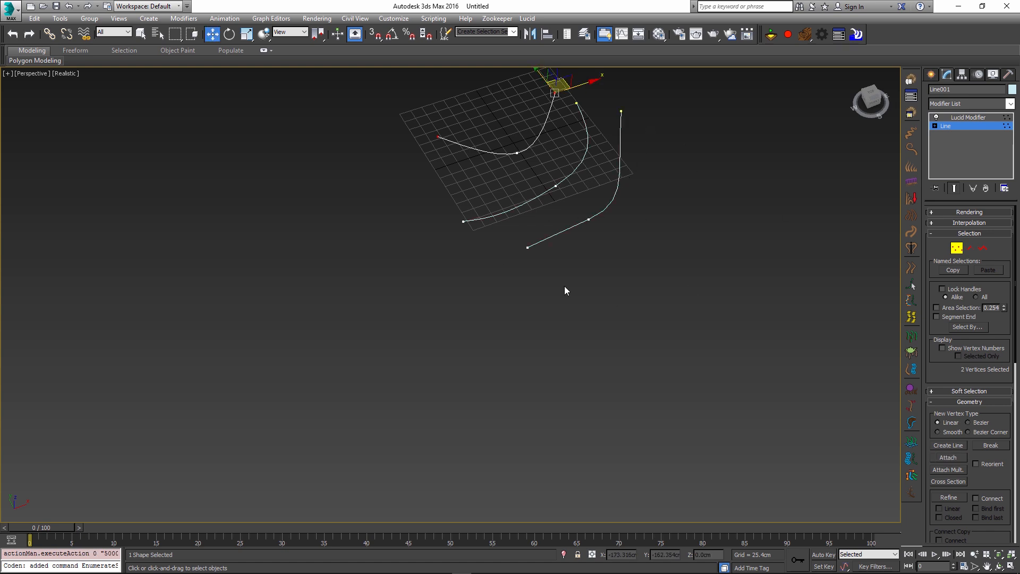
{"action": "left_click_drag", "start_coordinate": [527, 104], "coordinate": [634, 136]}
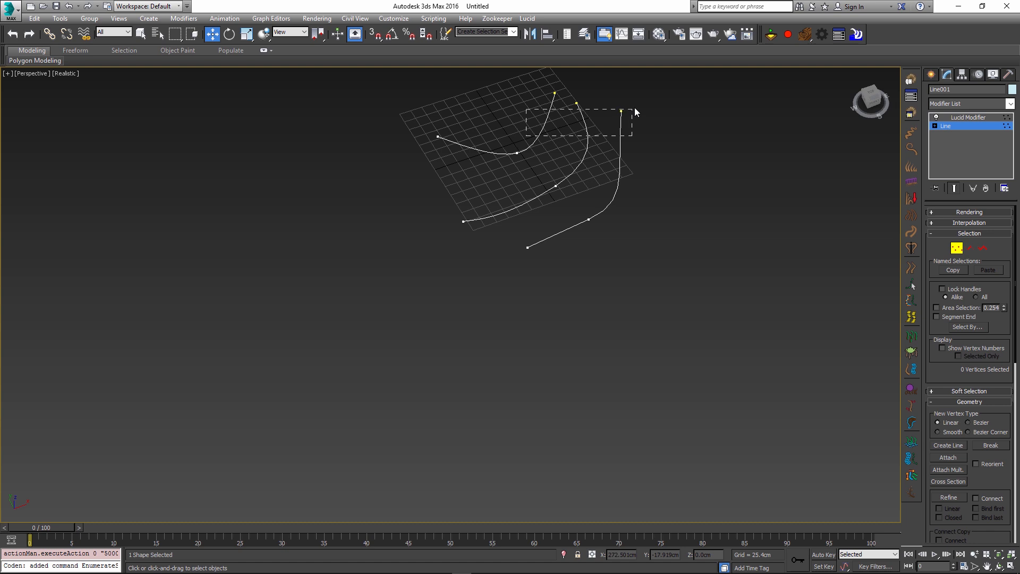
{"action": "left_click_drag", "start_coordinate": [527, 105], "coordinate": [634, 134]}
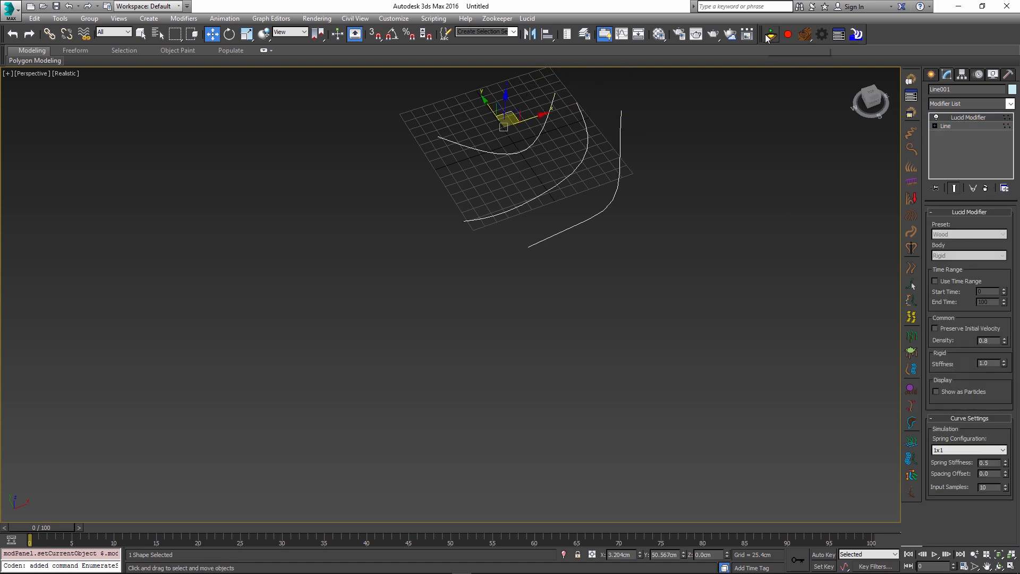
{"action": "left_click_drag", "start_coordinate": [31, 541], "coordinate": [189, 541]}
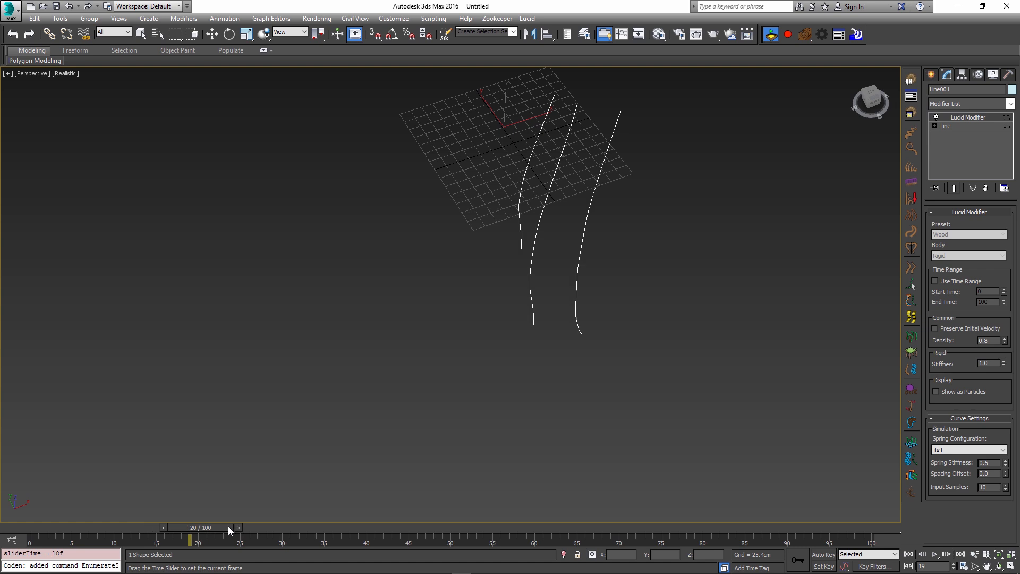
{"action": "left_click_drag", "start_coordinate": [189, 527], "coordinate": [872, 539]}
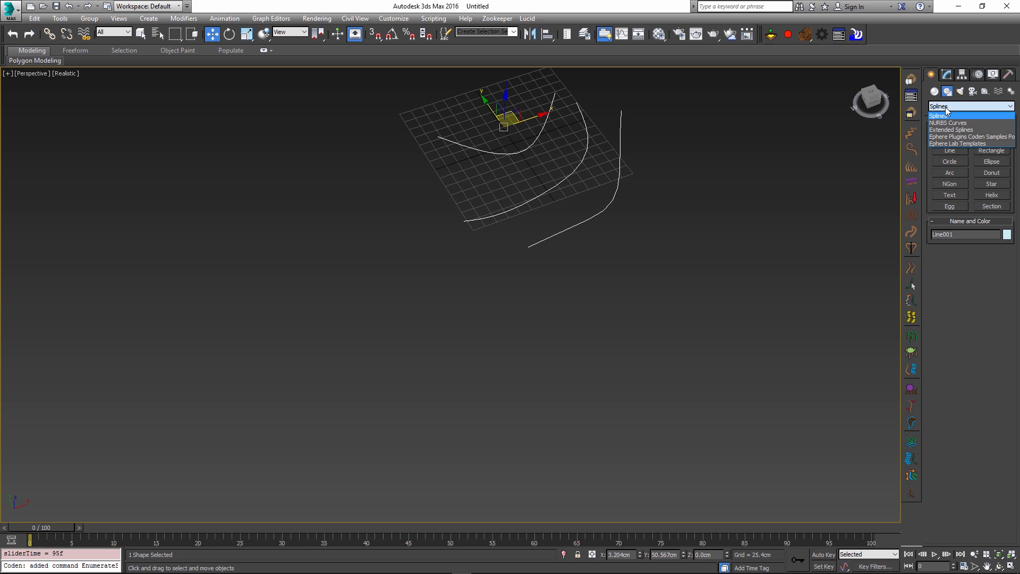
- Create a NURBS curve, then pin Curve001's upper end point and return to the Lucid Modifier
{"action": "left_click", "coordinate": [948, 122]}
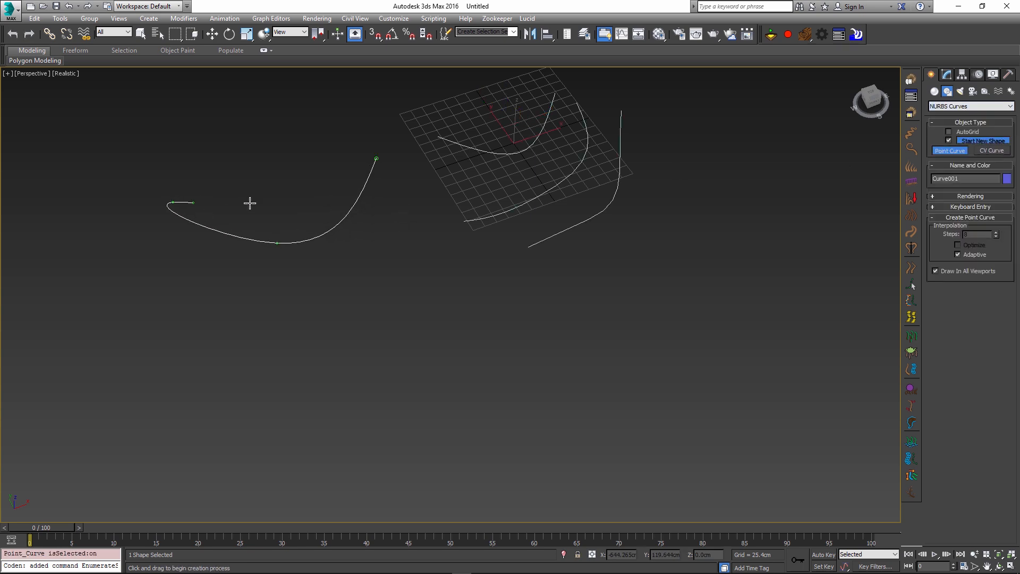
{"action": "left_click", "coordinate": [990, 151]}
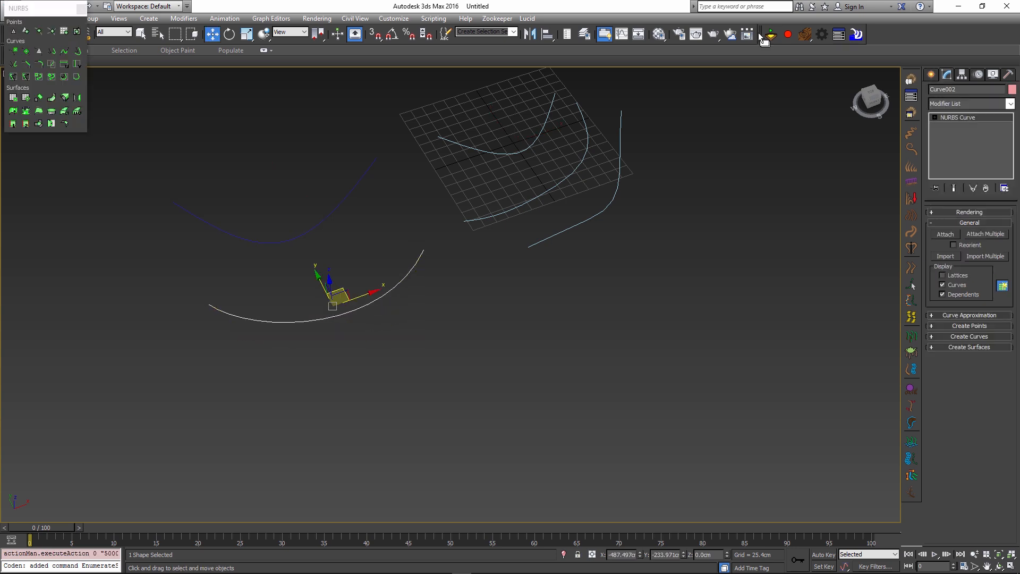
{"action": "left_click", "coordinate": [771, 34]}
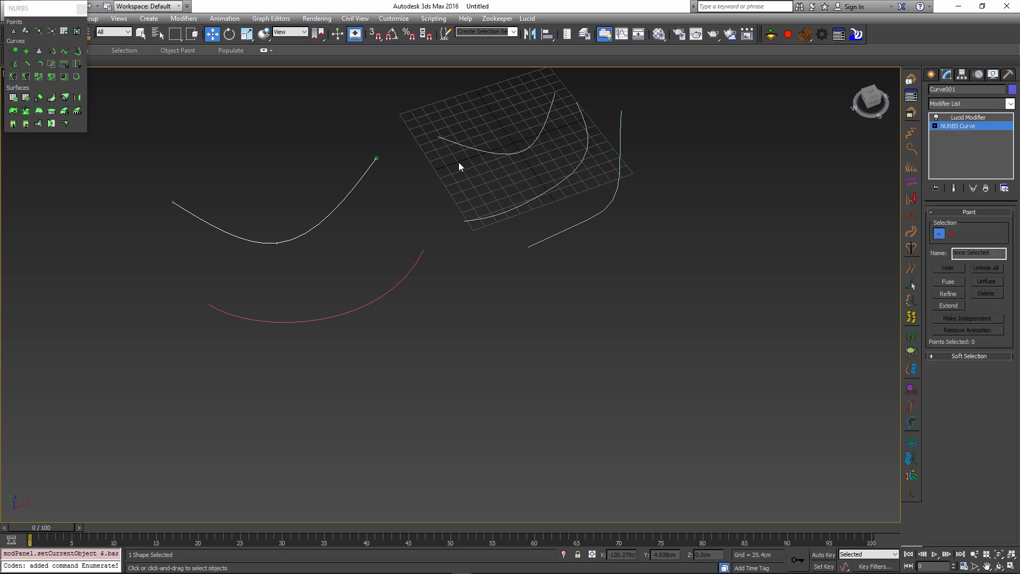
{"action": "left_click", "coordinate": [377, 158]}
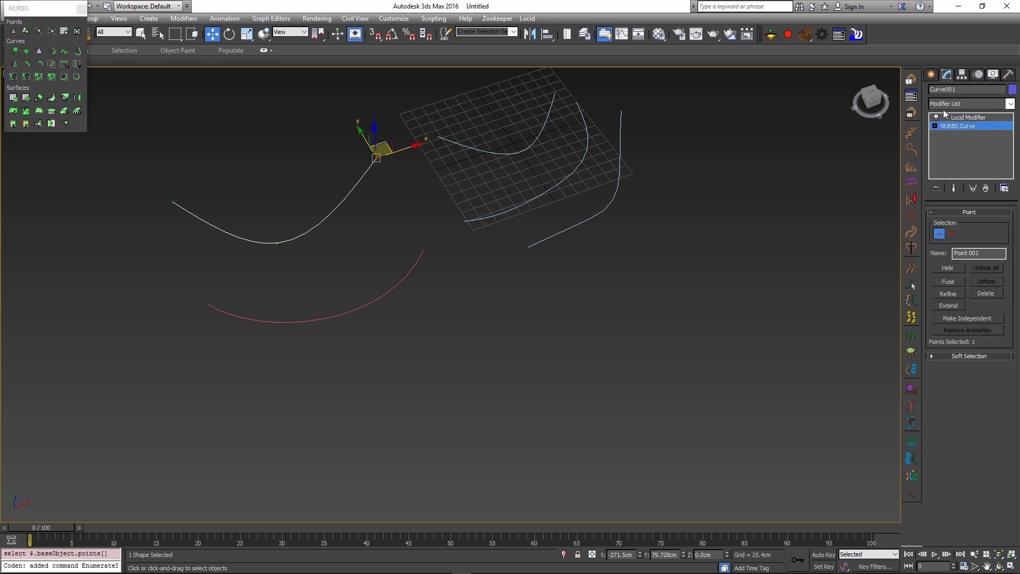
{"action": "left_click", "coordinate": [969, 117]}
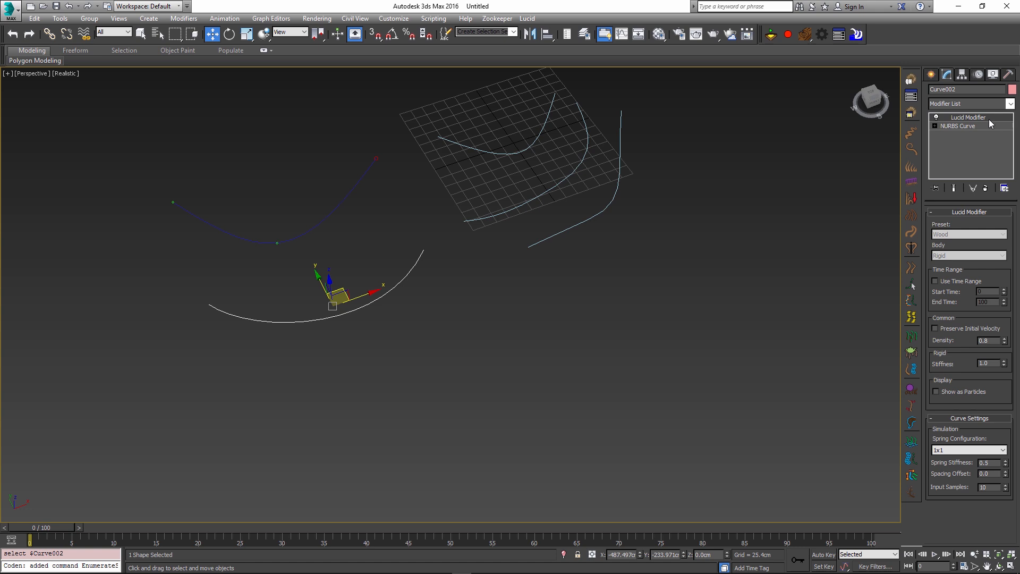
{"action": "left_click", "coordinate": [958, 126]}
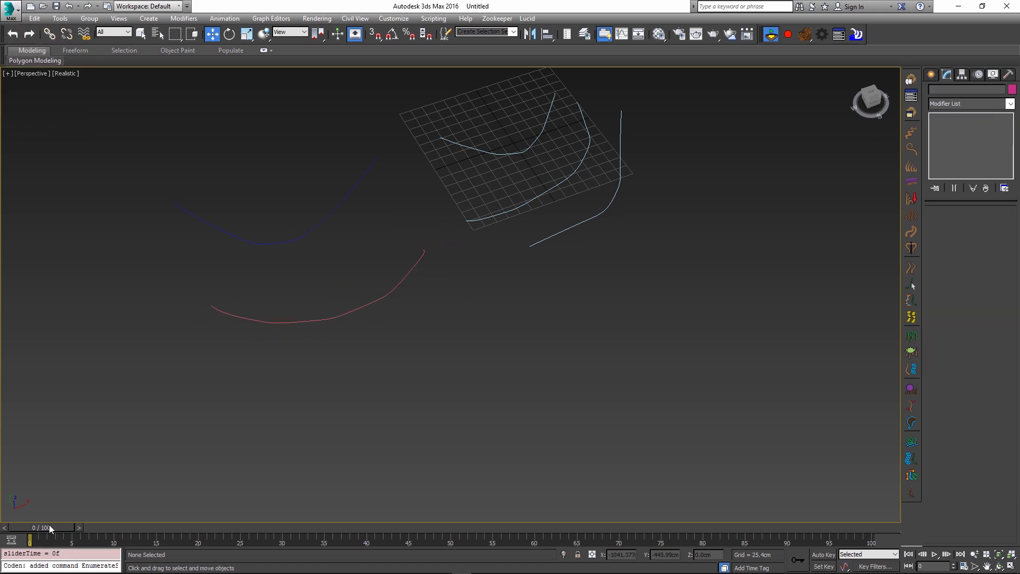
- Scrub the simulation back and forth to watch the curve hang from its pinned end
{"action": "left_click_drag", "start_coordinate": [29, 540], "coordinate": [602, 540]}
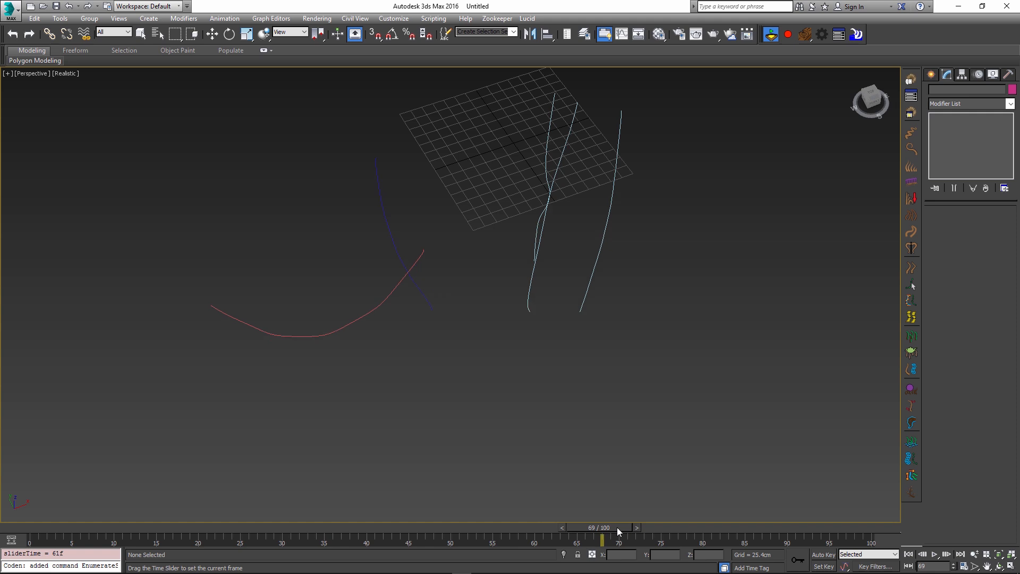
{"action": "left_click_drag", "start_coordinate": [603, 540], "coordinate": [450, 540]}
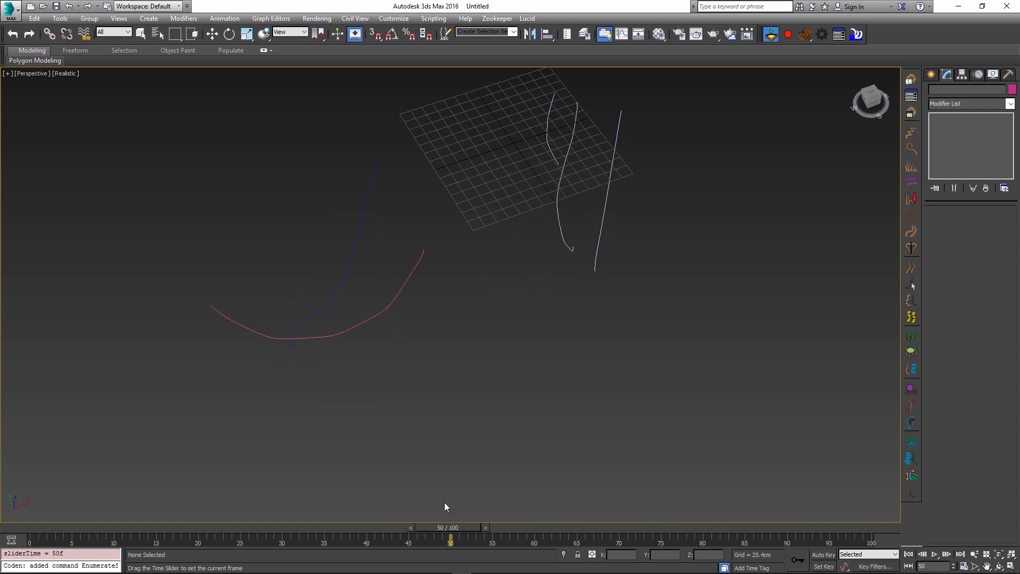
{"action": "left_click_drag", "start_coordinate": [450, 540], "coordinate": [652, 540]}
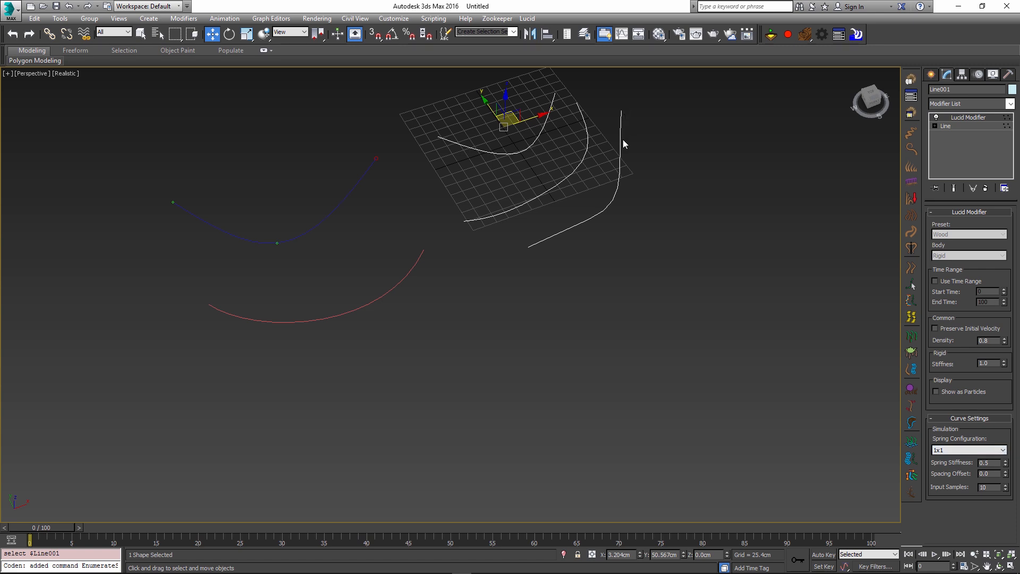
{"action": "mouse_move", "coordinate": [610, 110]}
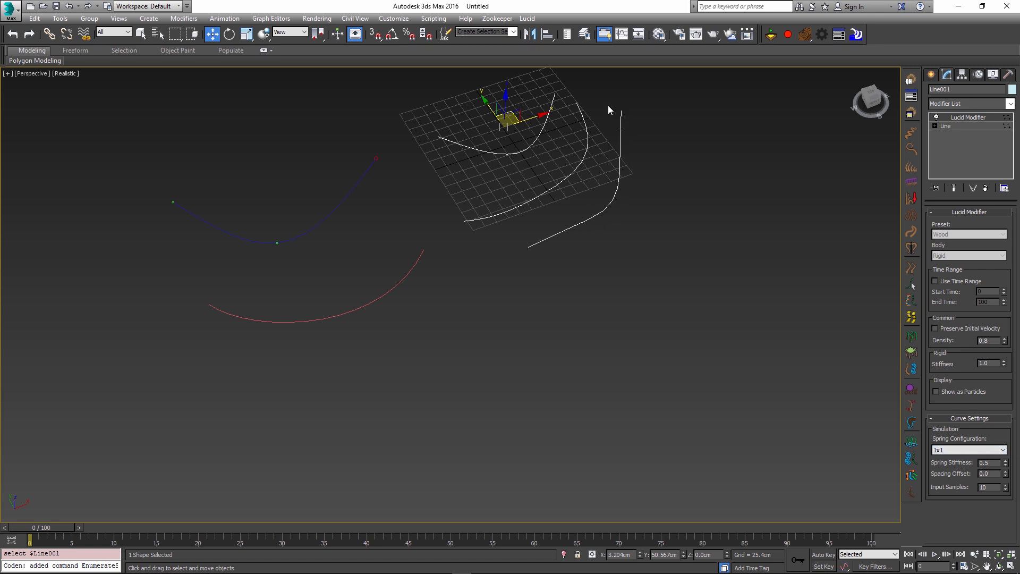
{"action": "mouse_move", "coordinate": [623, 116]}
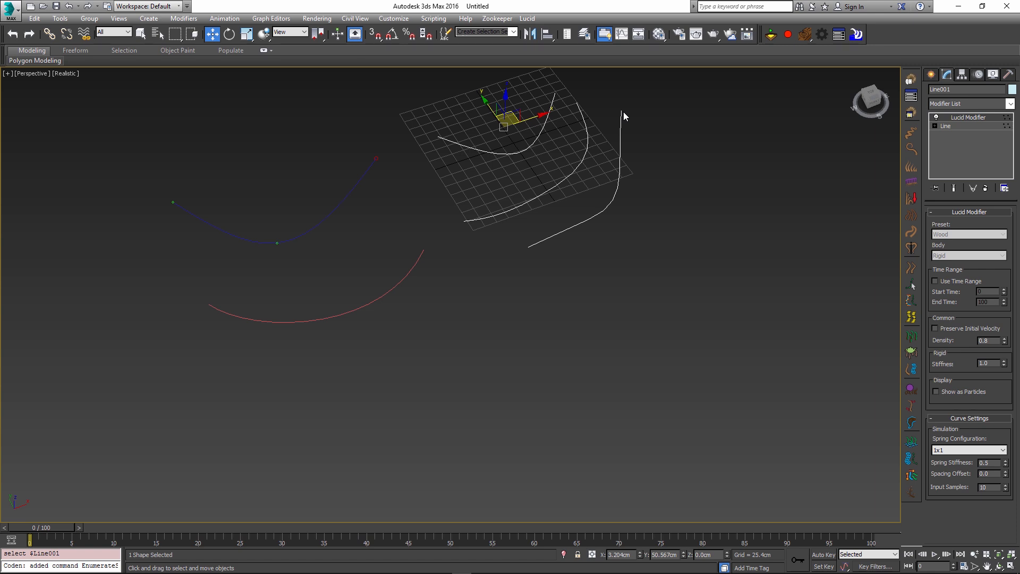
{"action": "mouse_move", "coordinate": [616, 139]}
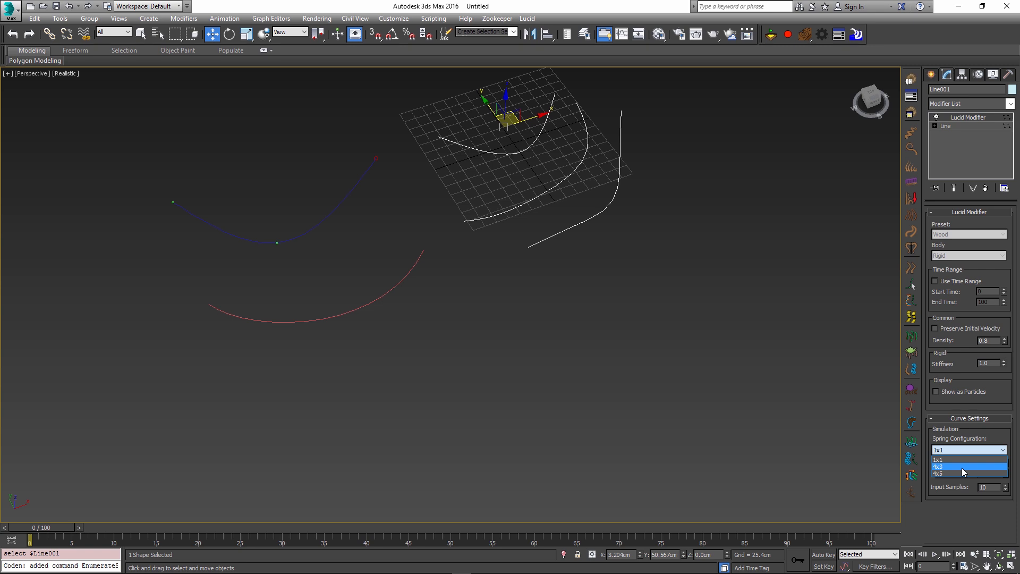
- Give Line001 a 4x5 spring configuration with spacing offset 3.0, then scrub to preview the falling rope
{"action": "left_click", "coordinate": [968, 468]}
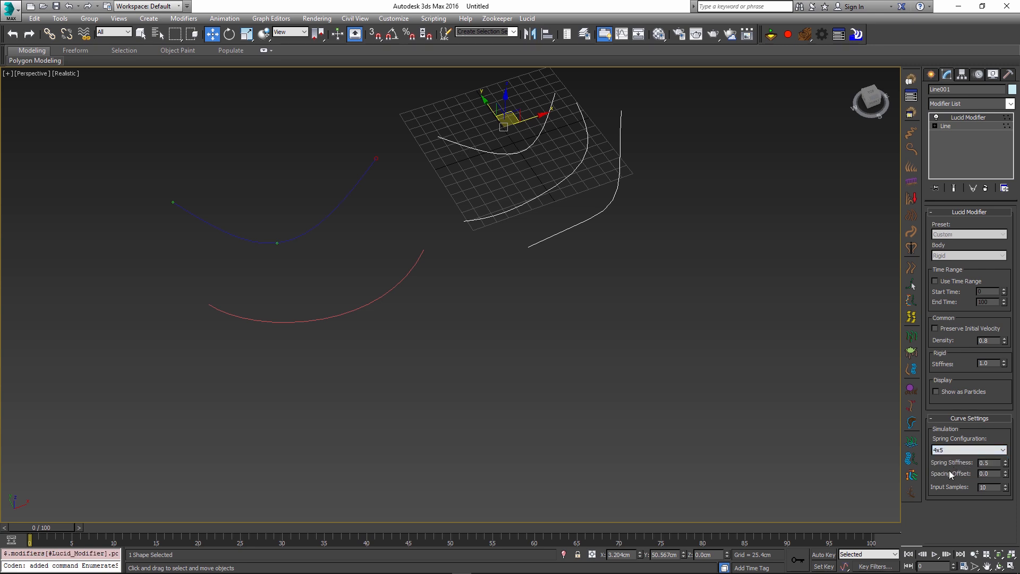
{"action": "left_click", "coordinate": [988, 473]}
{"action": "type", "text": "3"}
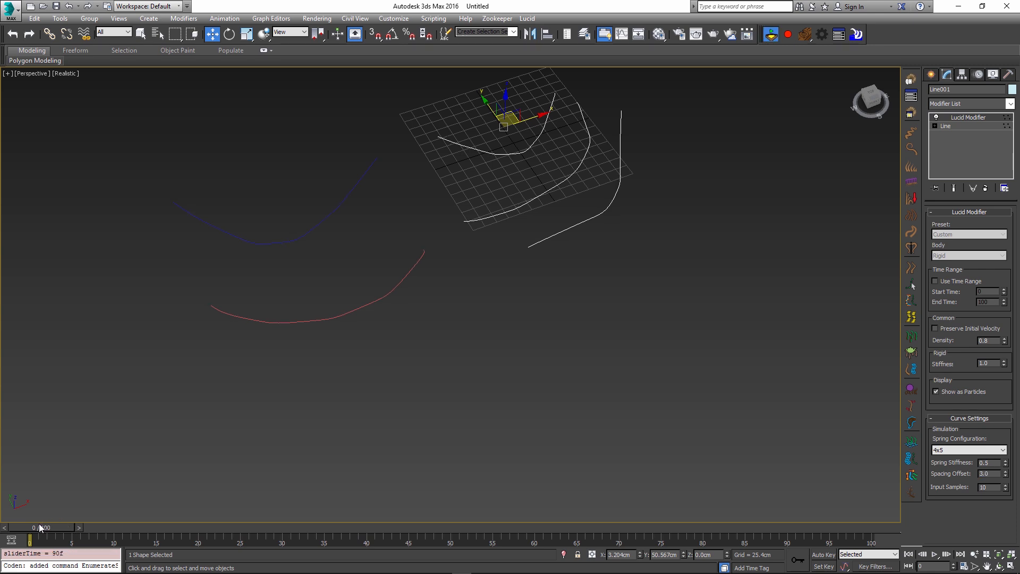
{"action": "left_click_drag", "start_coordinate": [32, 536], "coordinate": [501, 536]}
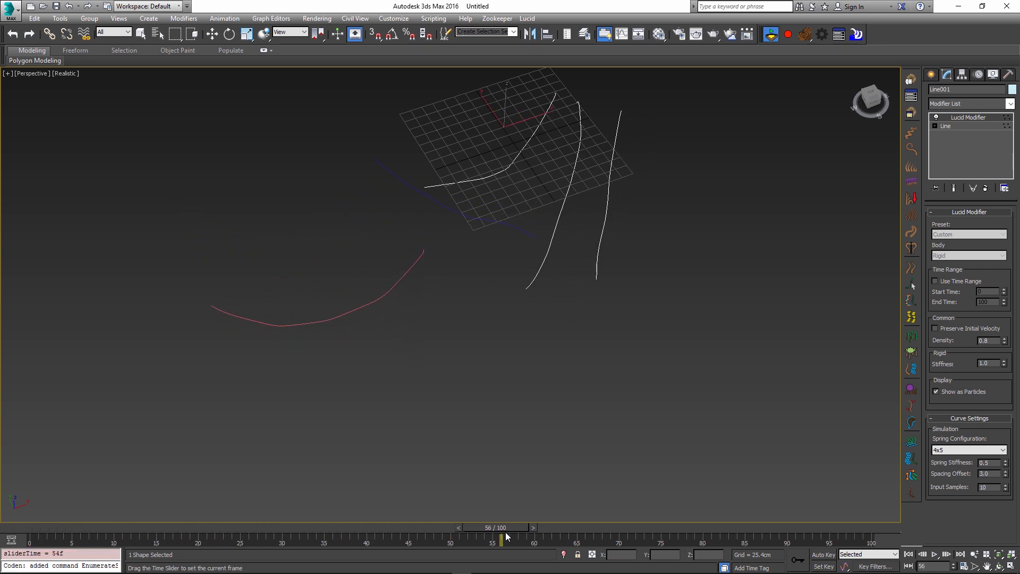
{"action": "left_click_drag", "start_coordinate": [501, 536], "coordinate": [713, 536]}
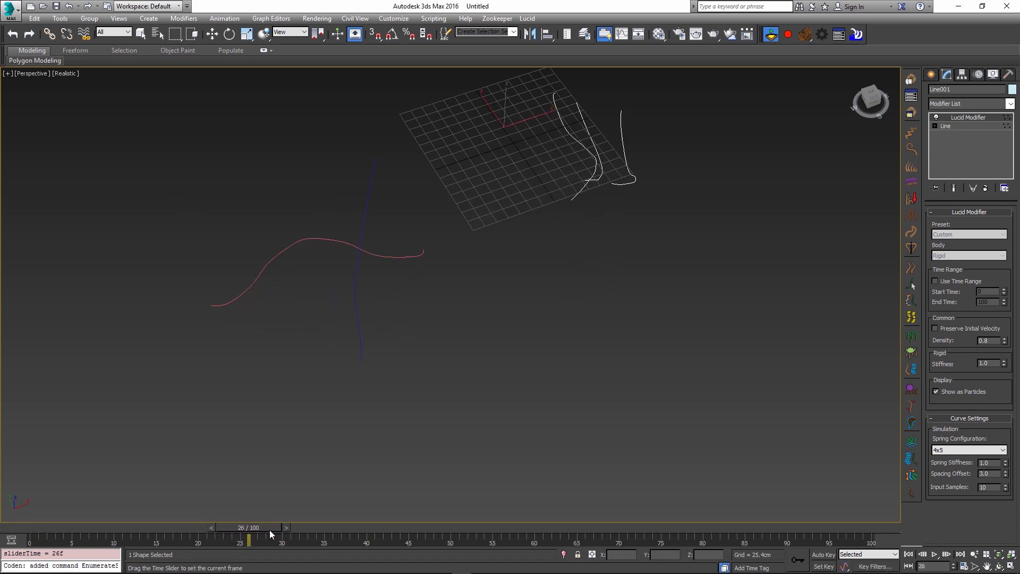
{"action": "left_click_drag", "start_coordinate": [249, 540], "coordinate": [786, 540]}
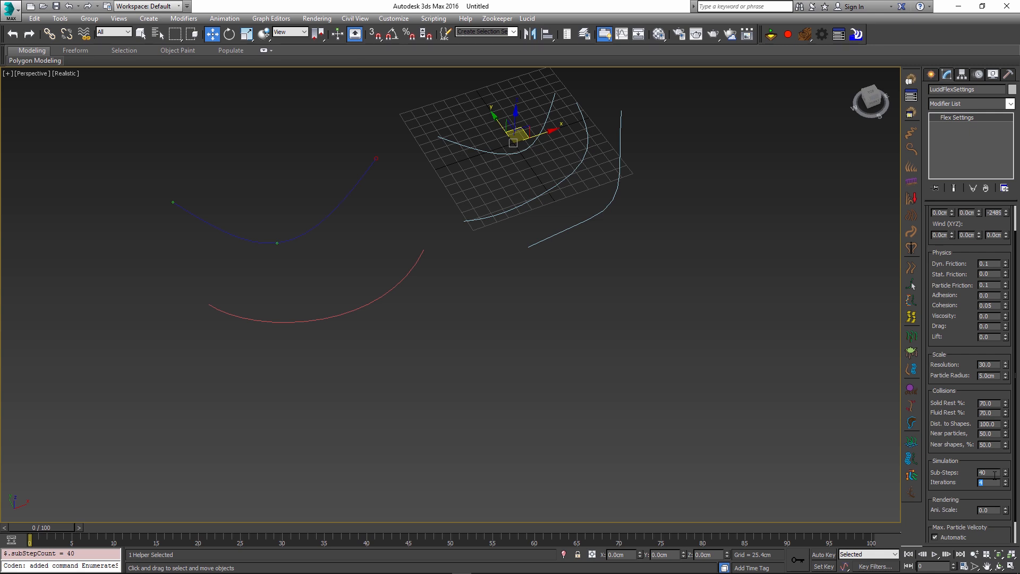
- Set the LucidFlexSettings iterations to 15, alongside the 40 sub-steps
{"action": "type", "text": "15"}
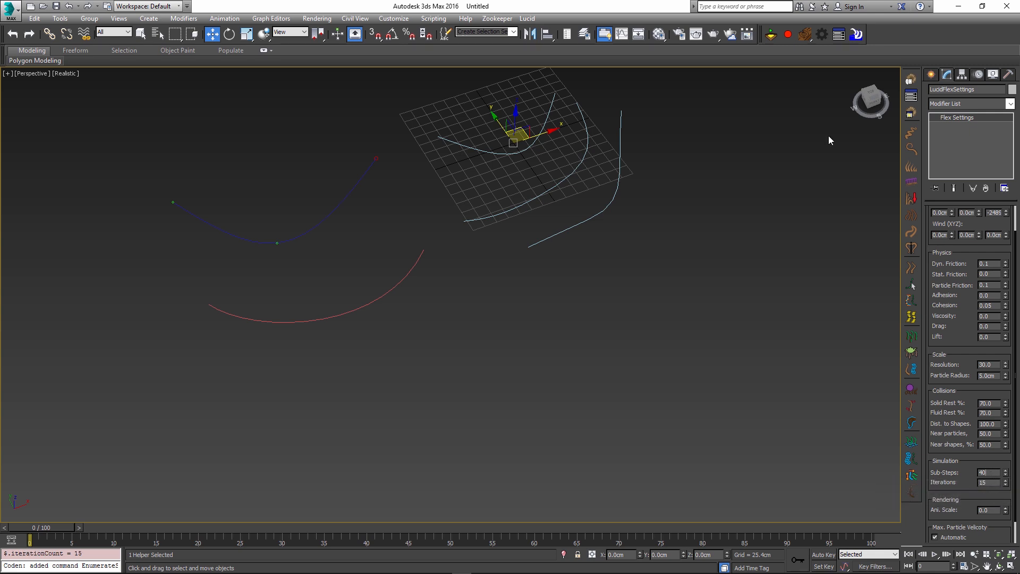
{"action": "left_click", "coordinate": [87, 528]}
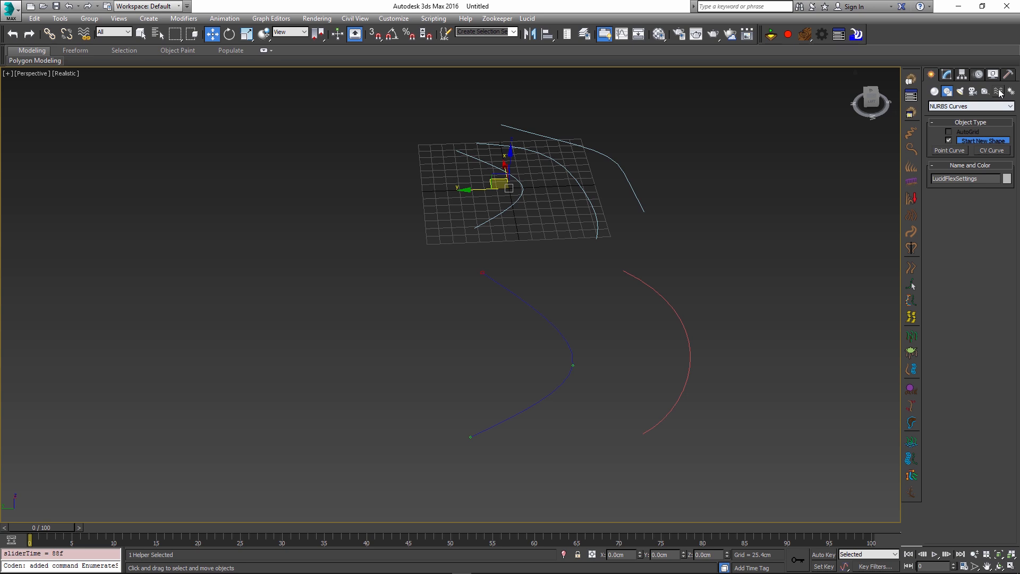
- Place a Wind space warp, bind it to the rope splines, and set its strength to 50
{"action": "left_click", "coordinate": [984, 91]}
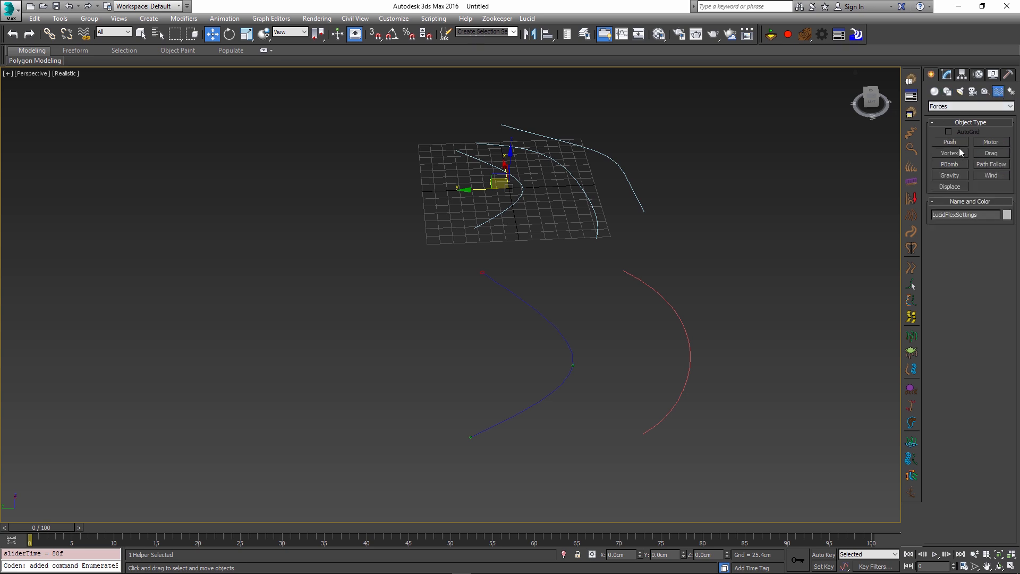
{"action": "left_click", "coordinate": [989, 175]}
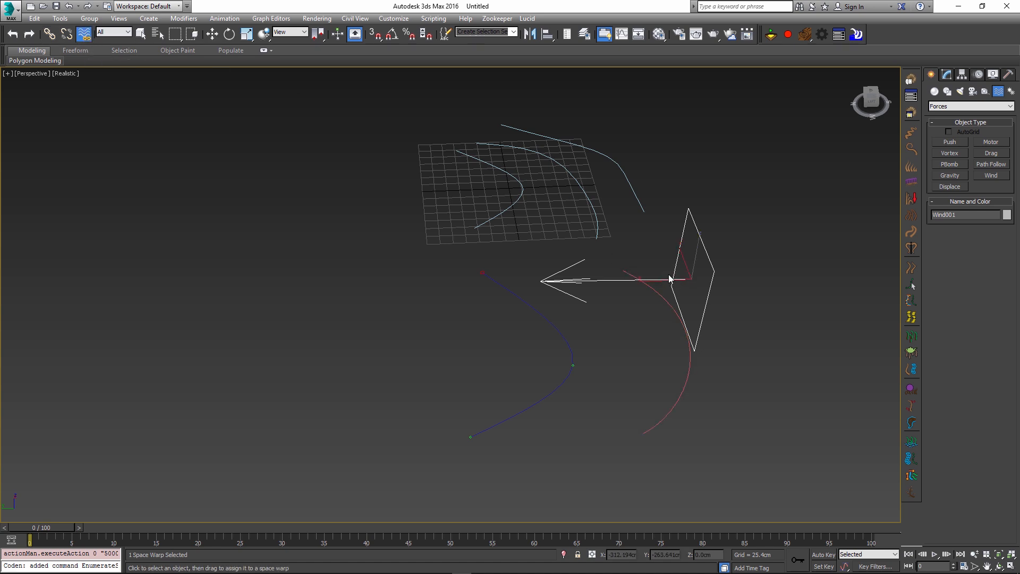
{"action": "left_click", "coordinate": [459, 160]}
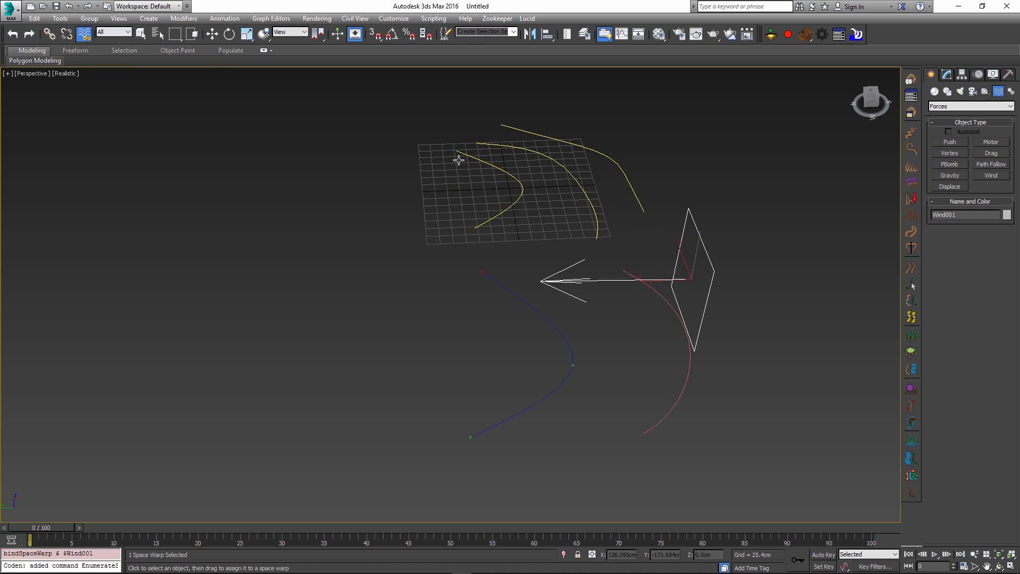
{"action": "left_click", "coordinate": [941, 75]}
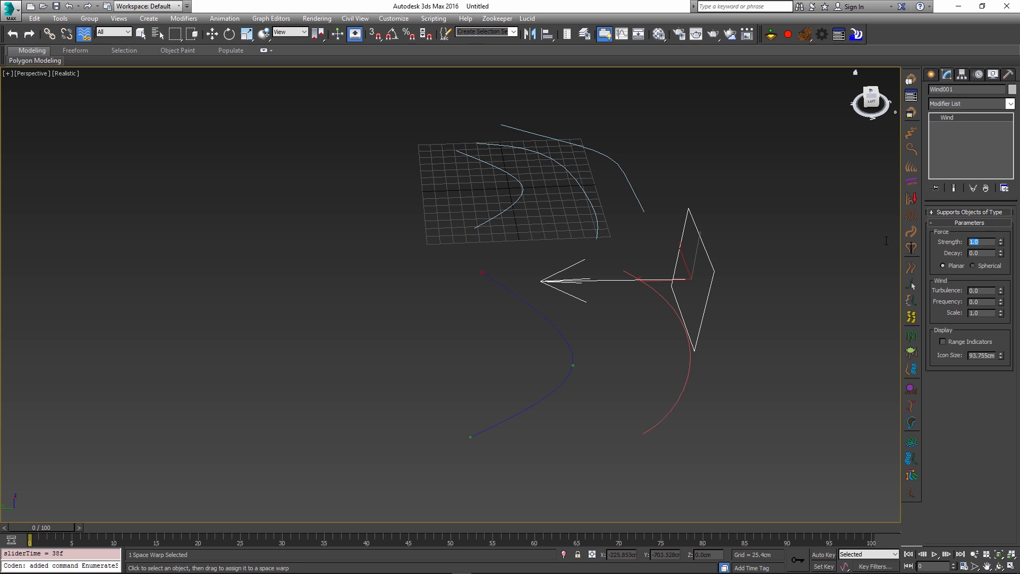
- Scrub the timeline back and forth to watch the ropes blow sideways
{"action": "left_click_drag", "start_coordinate": [31, 539], "coordinate": [114, 539]}
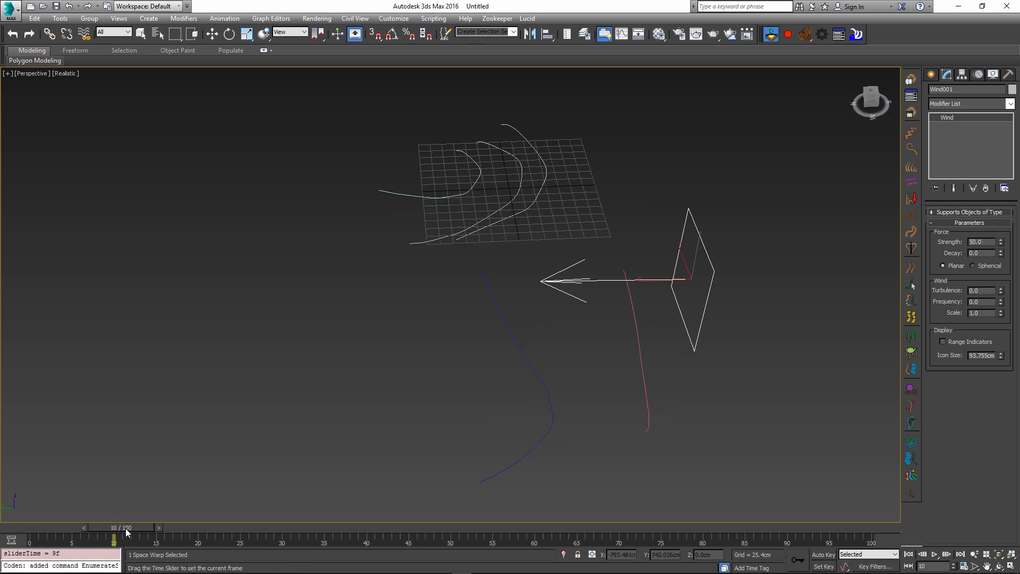
{"action": "left_click_drag", "start_coordinate": [113, 537], "coordinate": [670, 537]}
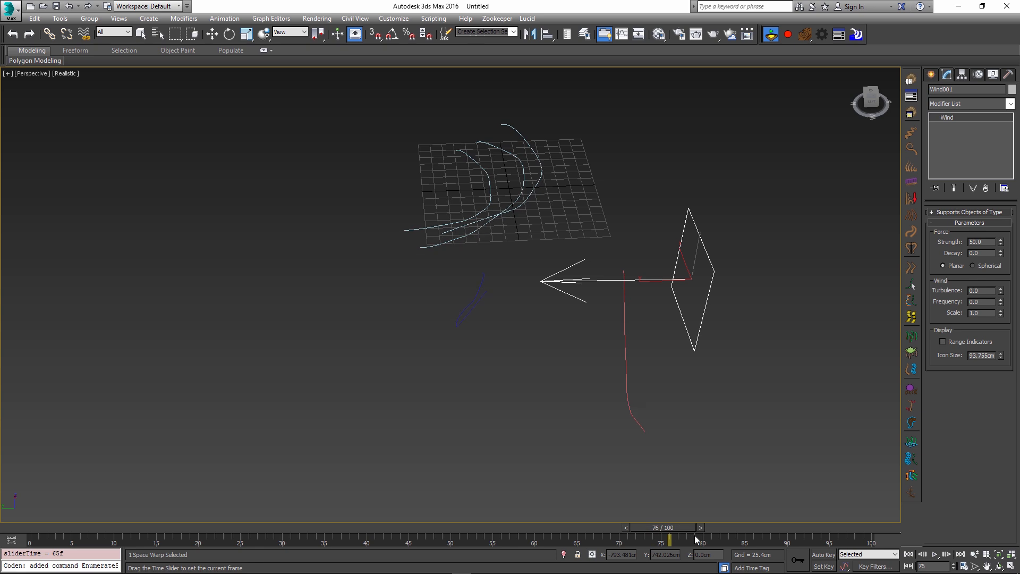
{"action": "left_click_drag", "start_coordinate": [696, 538], "coordinate": [407, 539]}
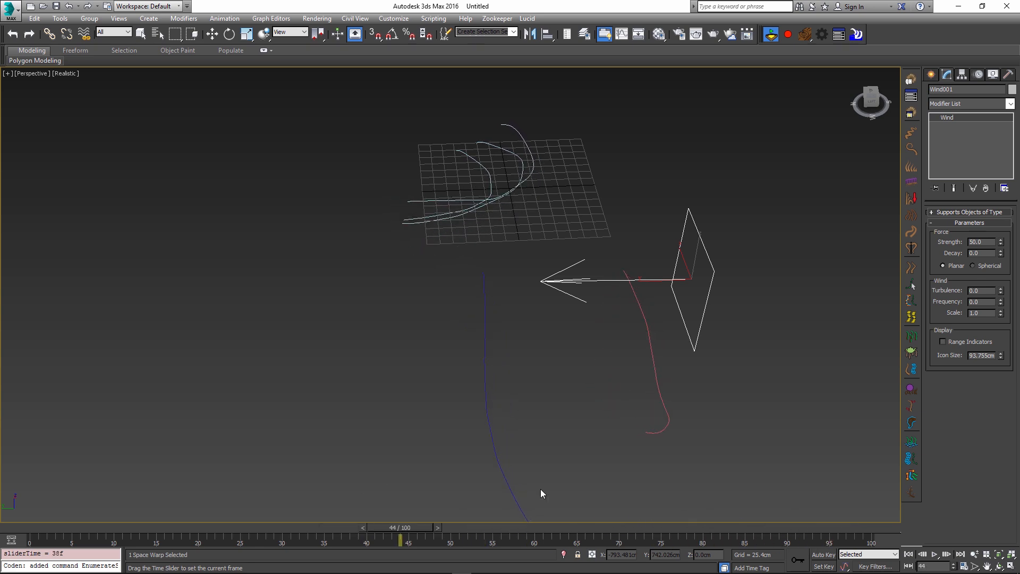
{"action": "left_click_drag", "start_coordinate": [405, 538], "coordinate": [832, 538]}
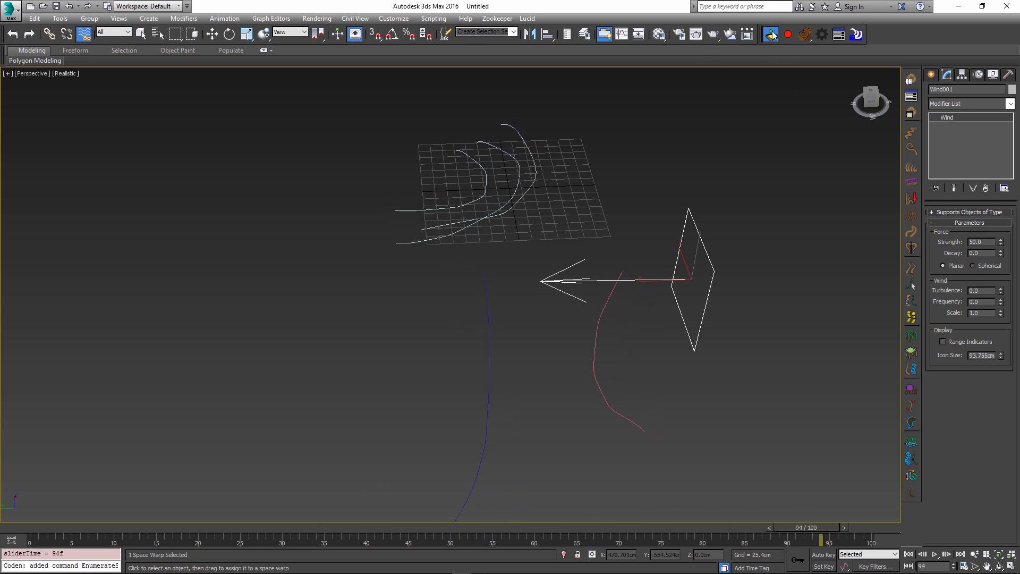
{"action": "left_click_drag", "start_coordinate": [827, 539], "coordinate": [224, 538]}
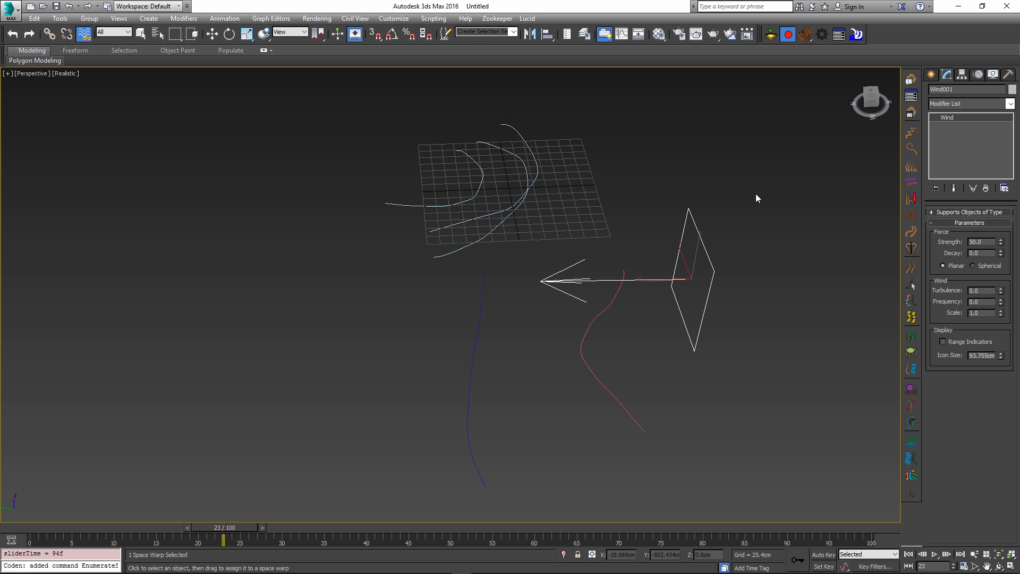
{"action": "left_click_drag", "start_coordinate": [224, 527], "coordinate": [573, 527]}
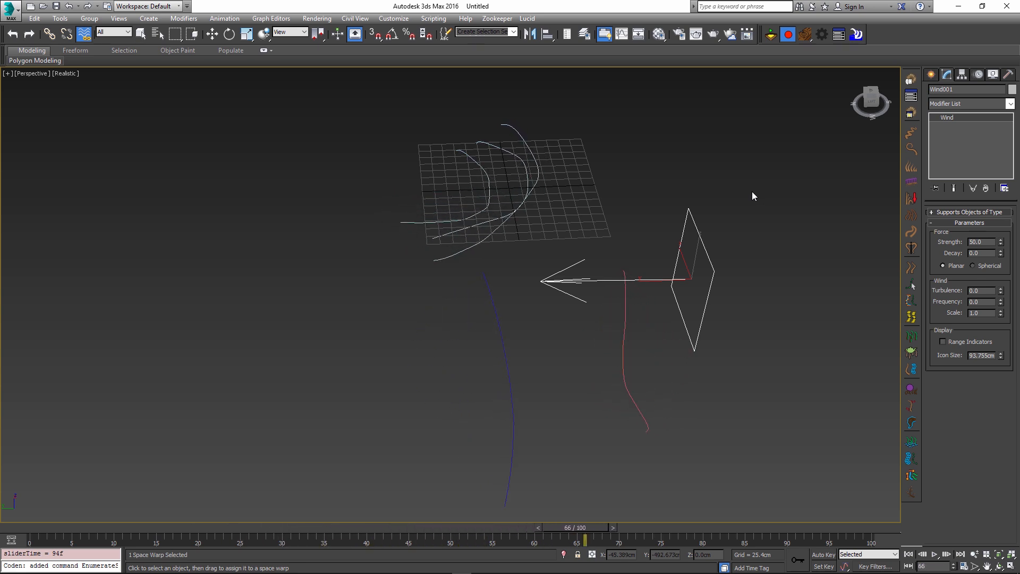